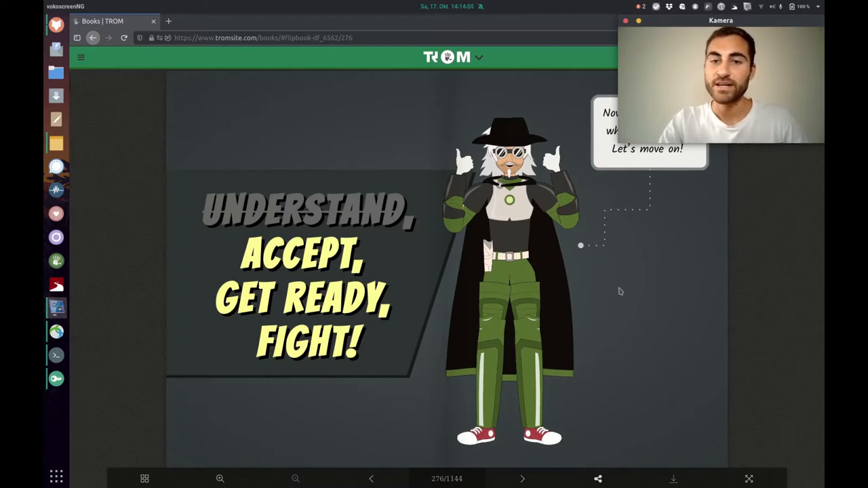
Step: Flip forward through the space exploration page to the sofa conversation praising Elon Musk
click(521, 479)
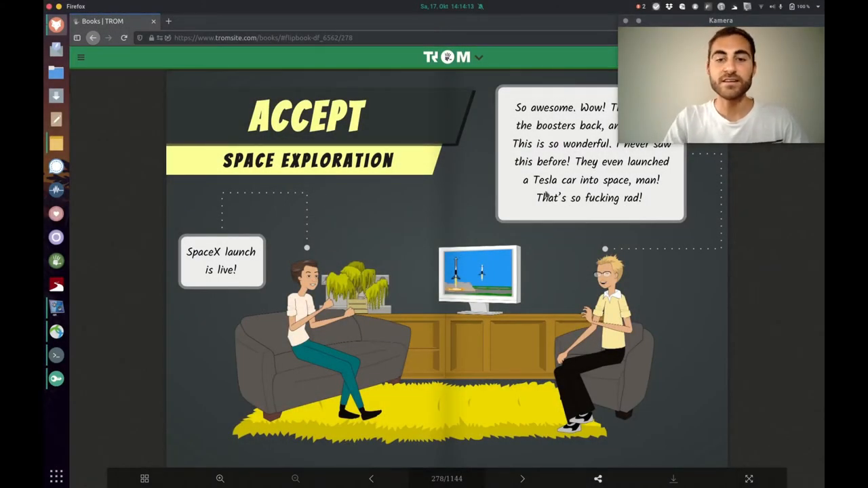
mouse_move(645, 244)
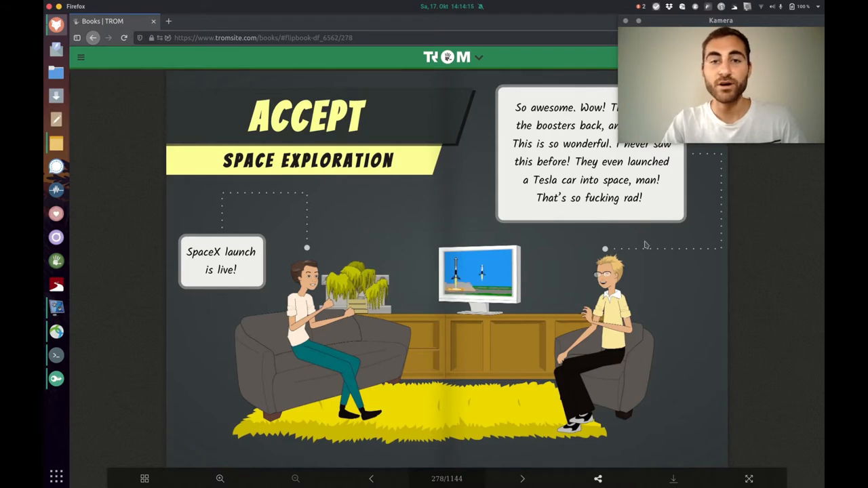
click(523, 479)
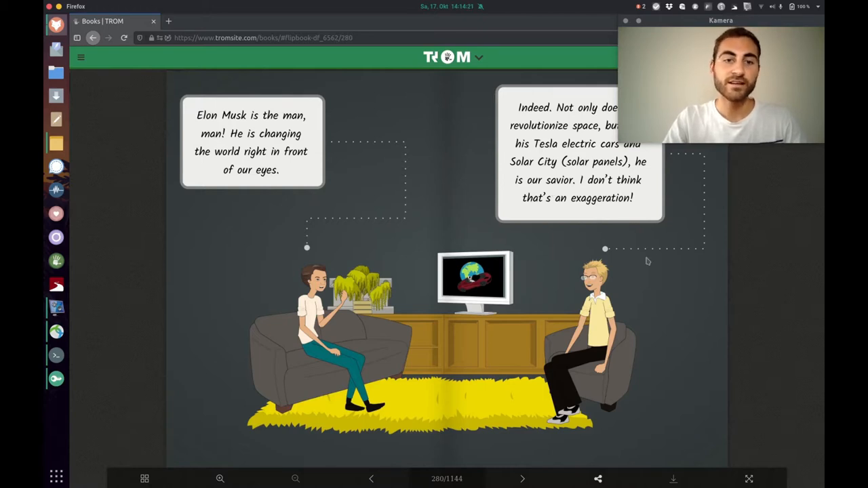
Step: Turn to the page explaining gravity beside the huge yellow Sun
click(522, 479)
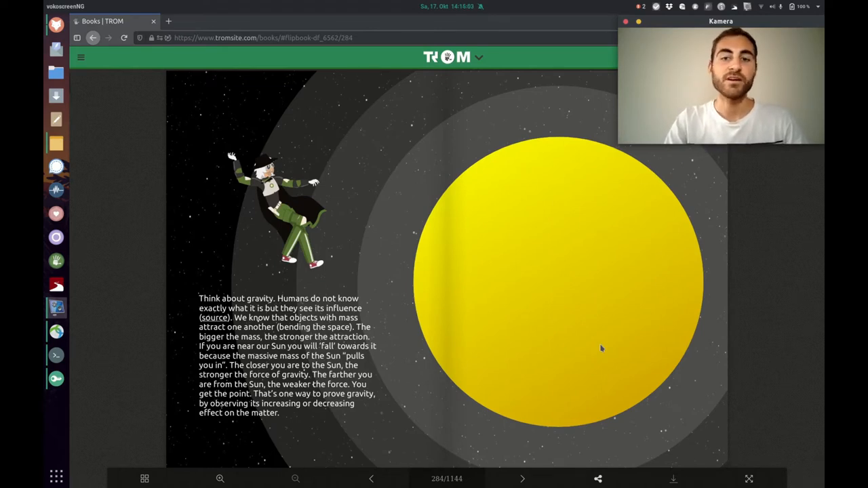
mouse_move(624, 193)
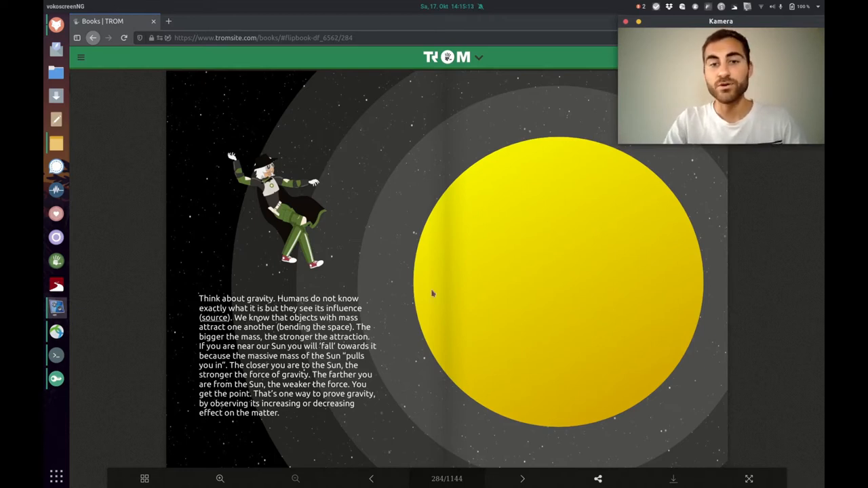
mouse_move(434, 410)
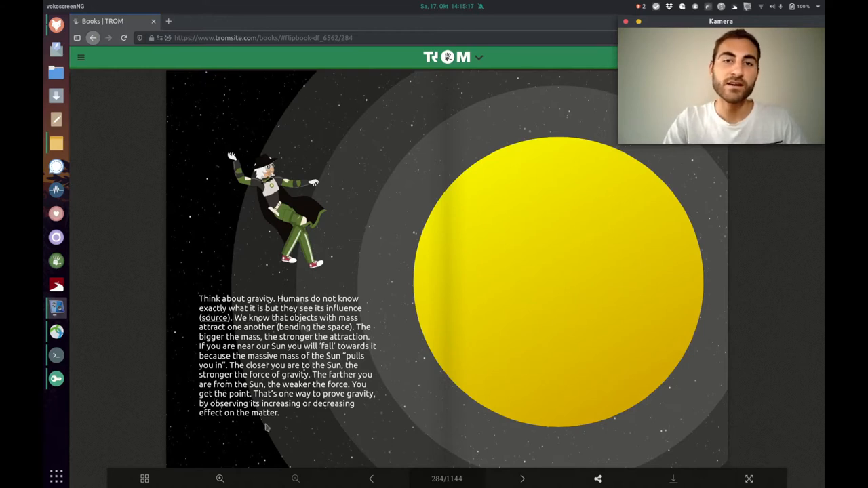
mouse_move(301, 158)
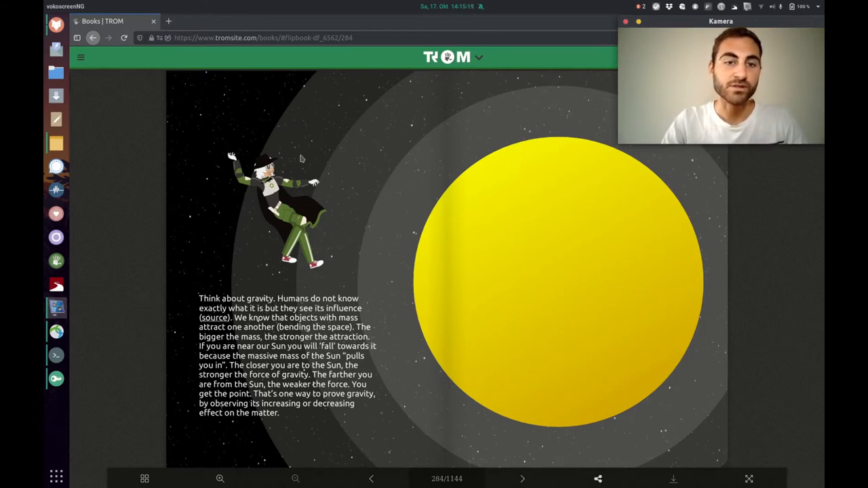
Step: Turn to the page where a huge red Trade Bubble replaces the Sun in space
click(521, 479)
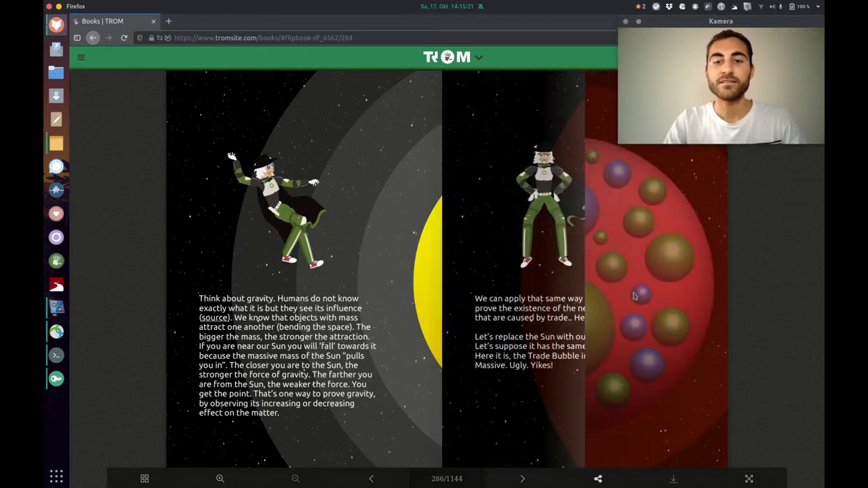
click(521, 479)
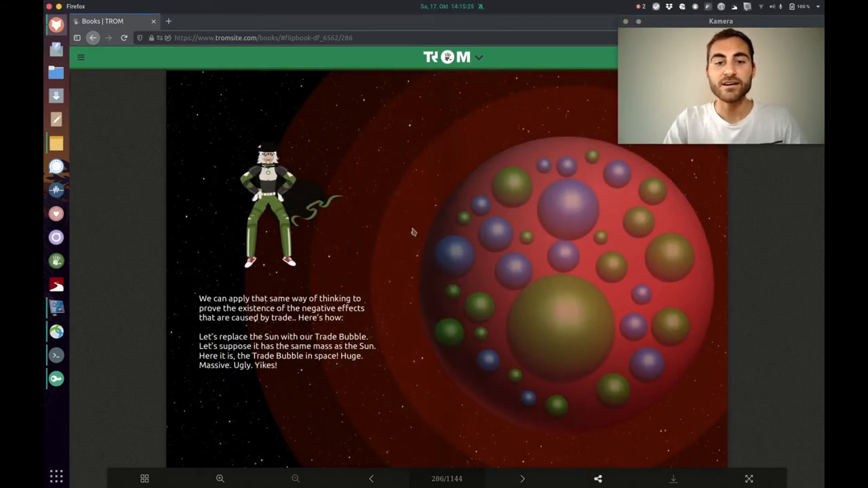
mouse_move(521, 129)
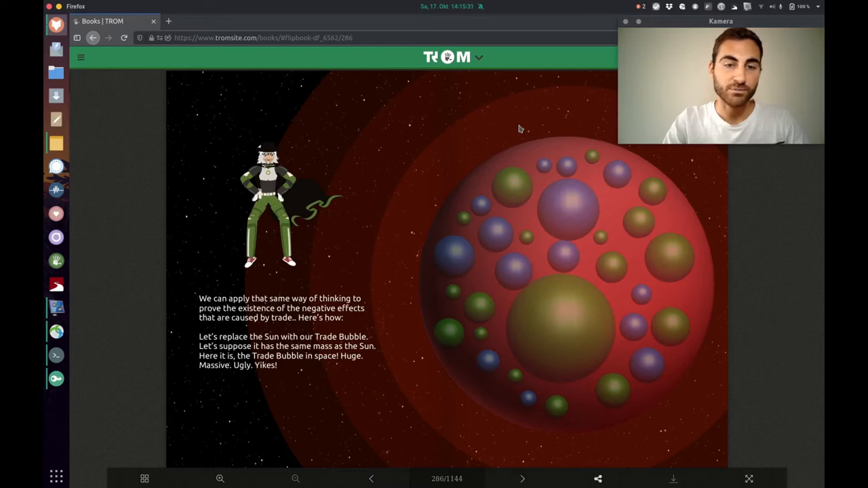
mouse_move(360, 98)
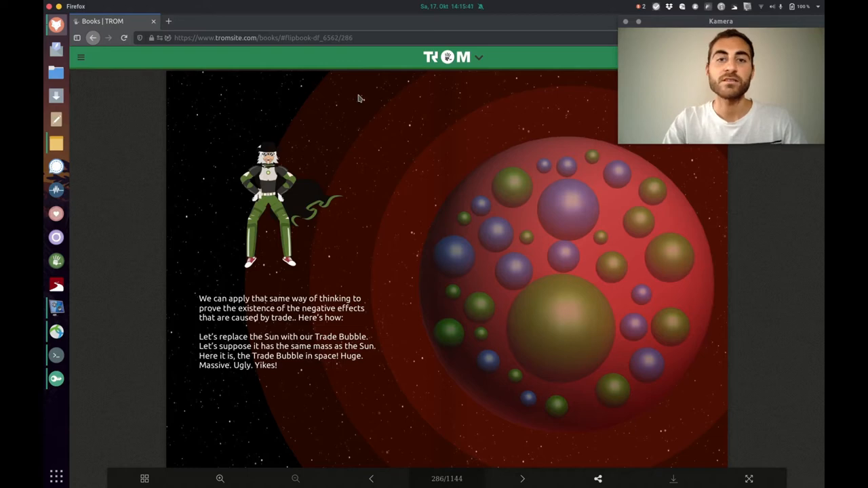
mouse_move(558, 173)
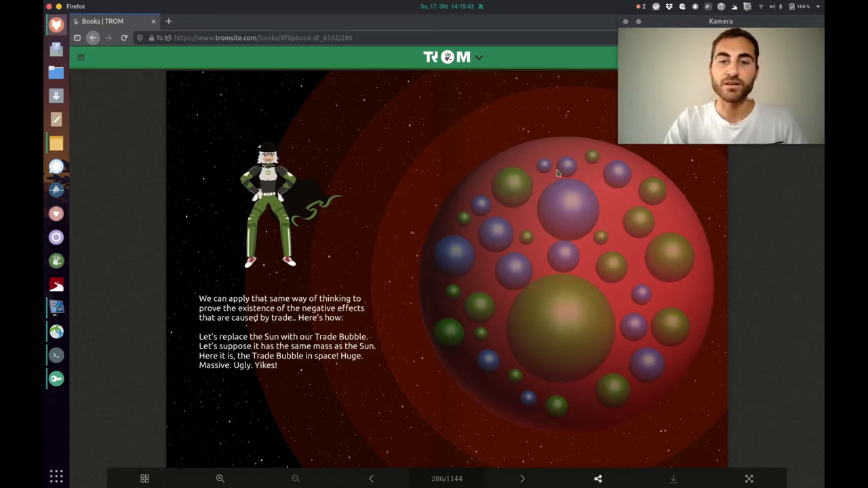
Step: Turn to the page contrasting NASA and SpaceX ways of funding a space mission
click(521, 479)
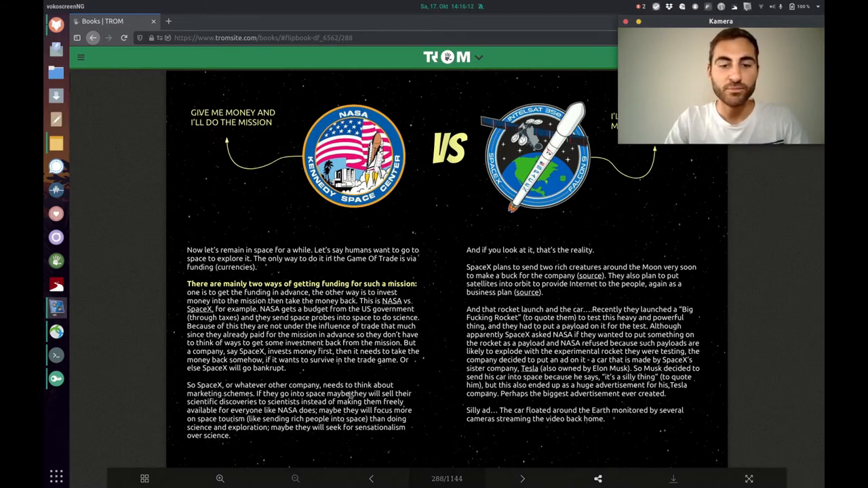
mouse_move(417, 372)
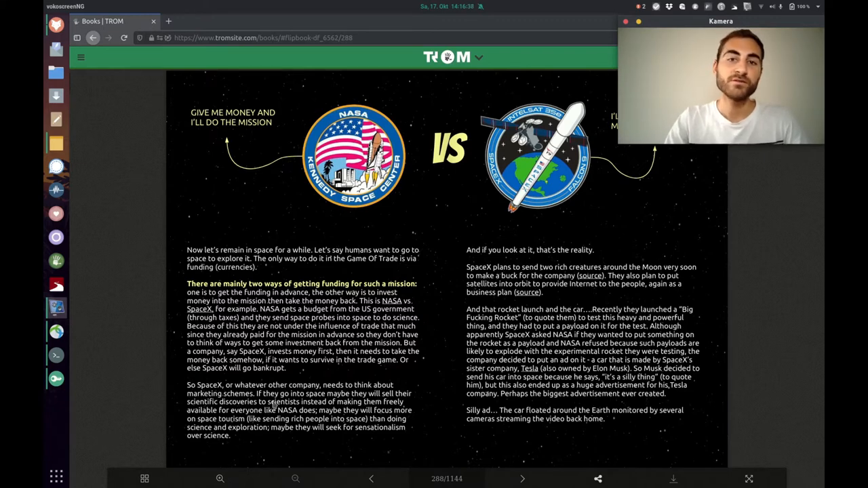
mouse_move(346, 405)
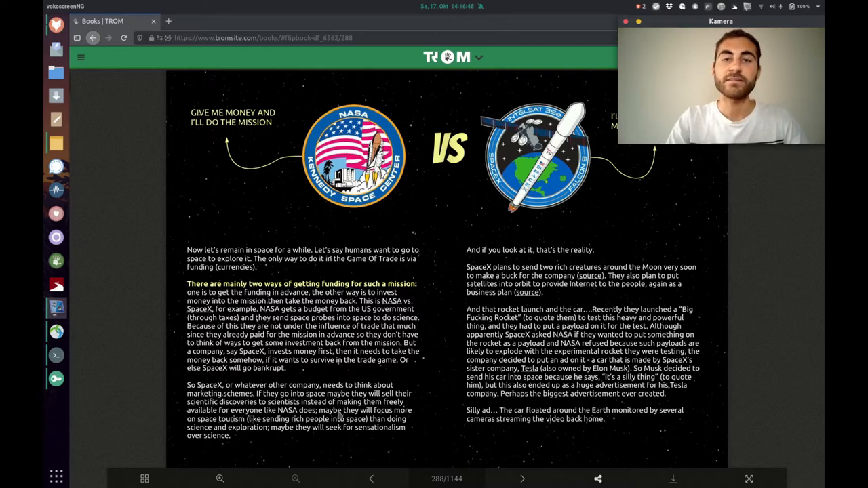
mouse_move(402, 414)
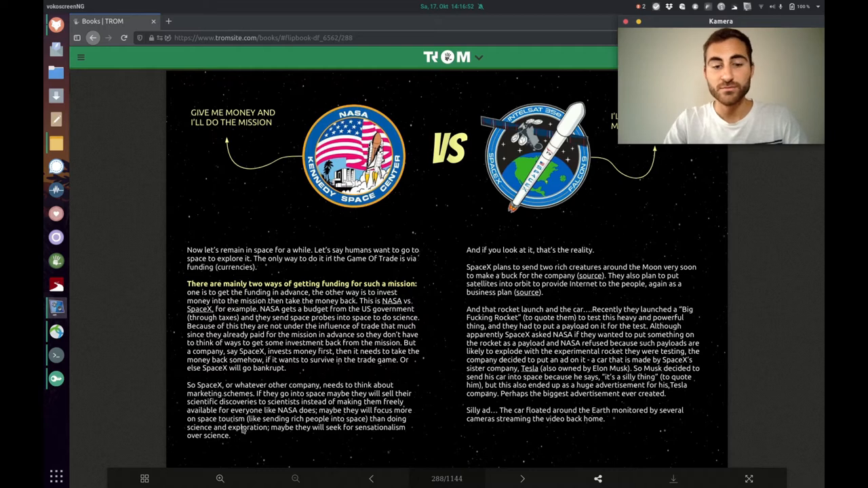
mouse_move(317, 429)
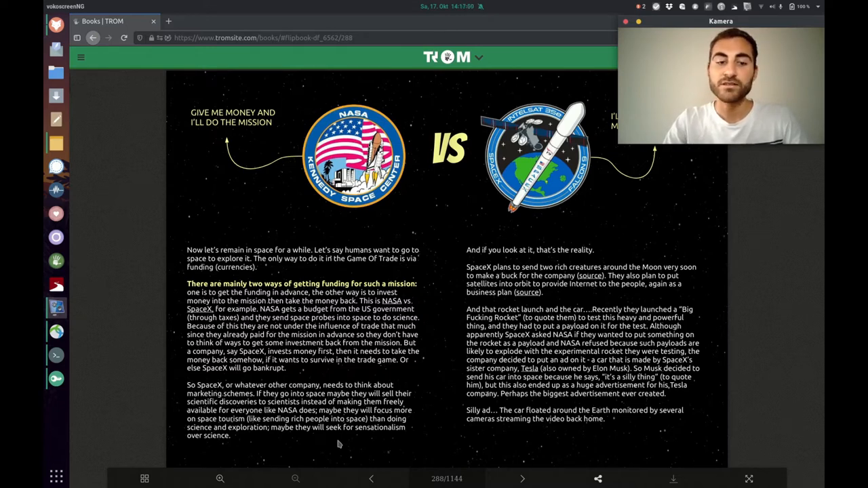
mouse_move(568, 260)
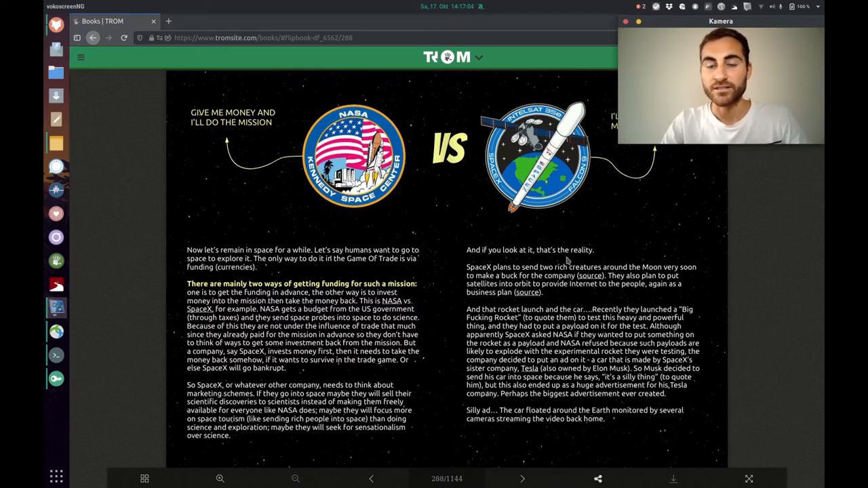
mouse_move(559, 234)
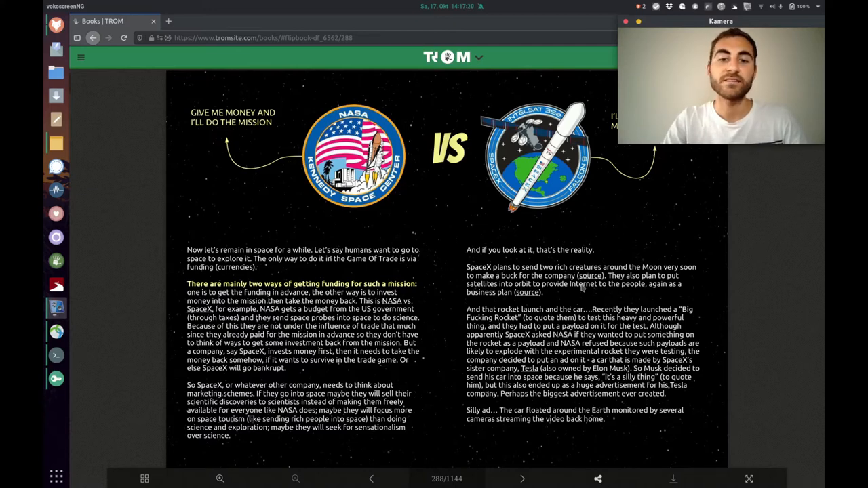
mouse_move(600, 287)
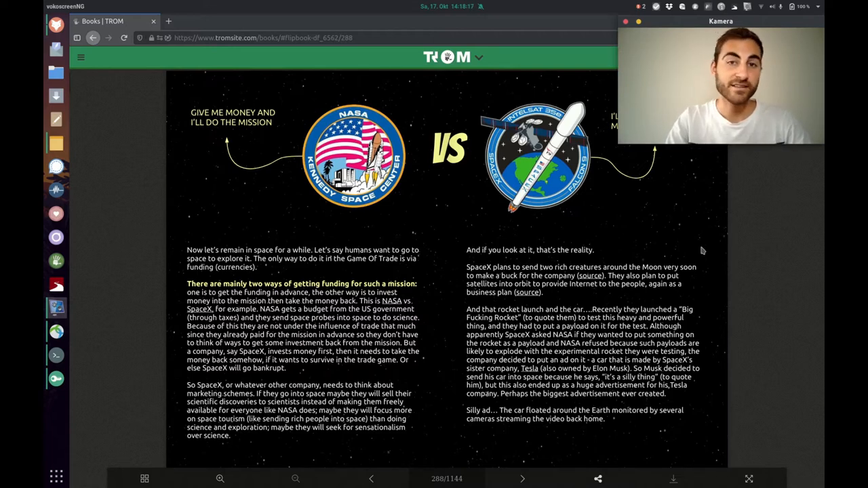
Step: Turn to the page with the Tesla car drifting in space near Earth
click(521, 479)
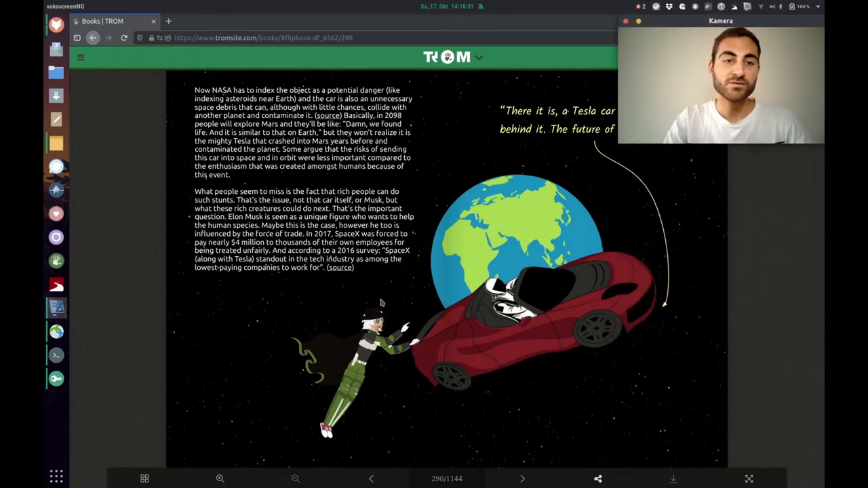
mouse_move(412, 174)
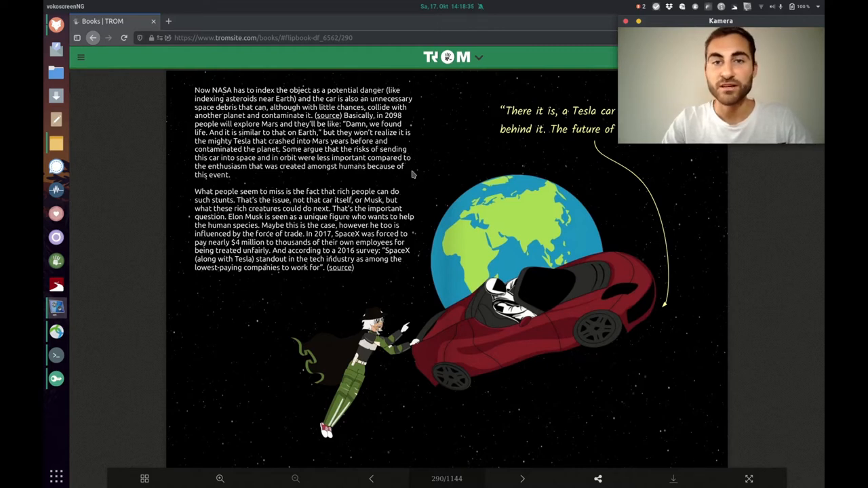
mouse_move(326, 219)
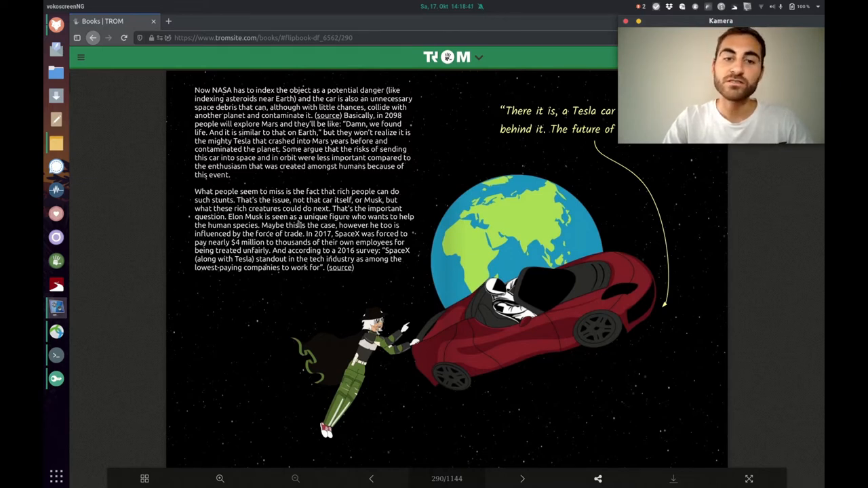
mouse_move(658, 309)
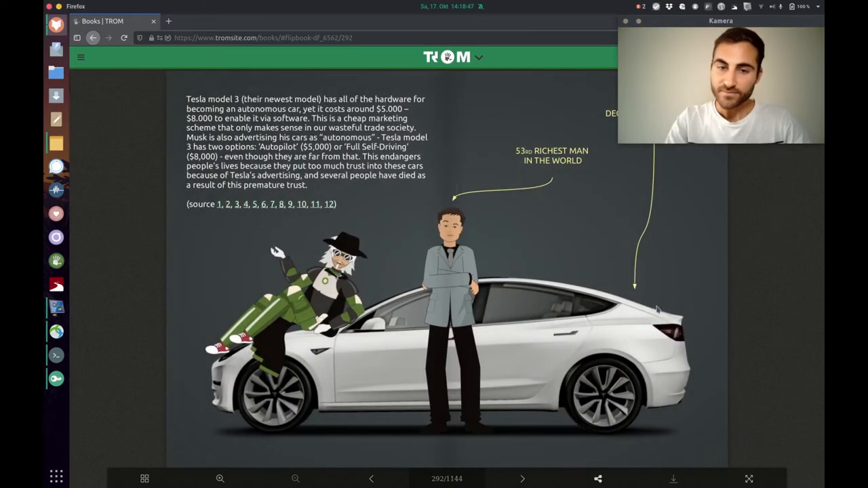
Step: Turn to the page showing Musk drifting very close to the red Trade Bubble sphere
click(521, 479)
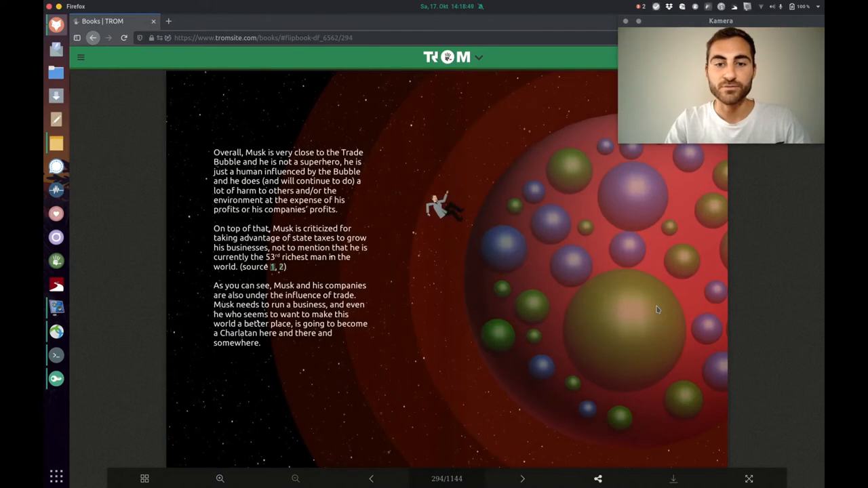
mouse_move(456, 247)
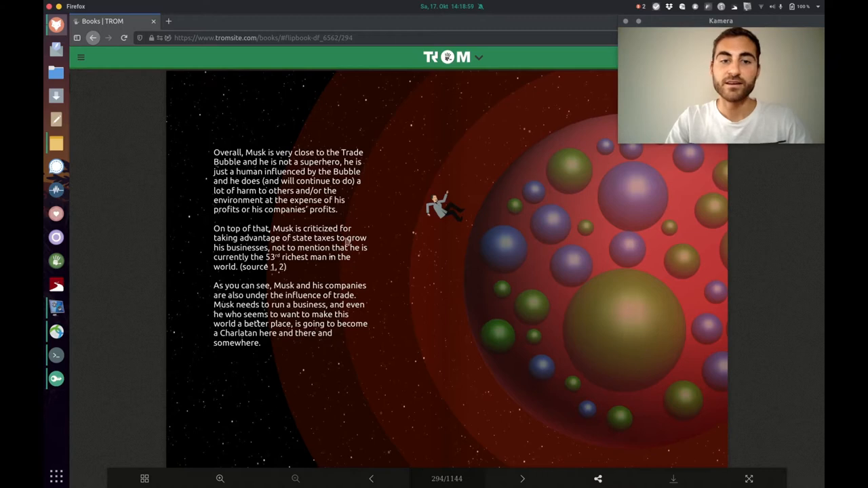
mouse_move(446, 228)
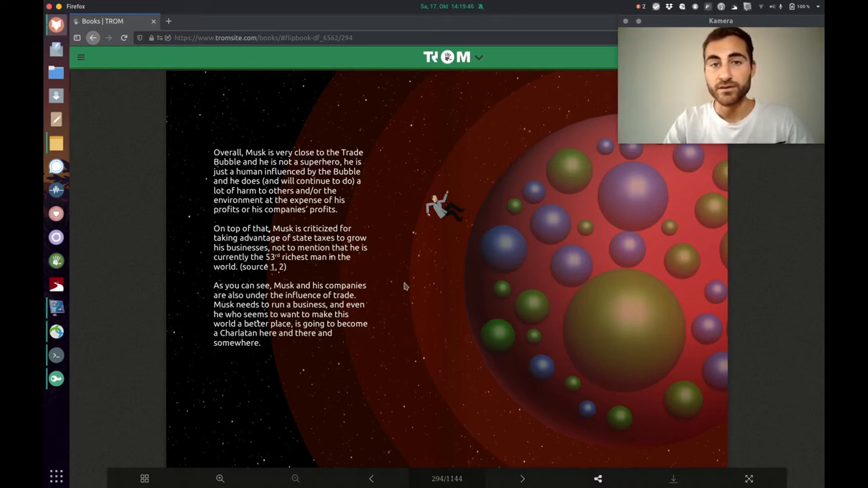
mouse_move(380, 350)
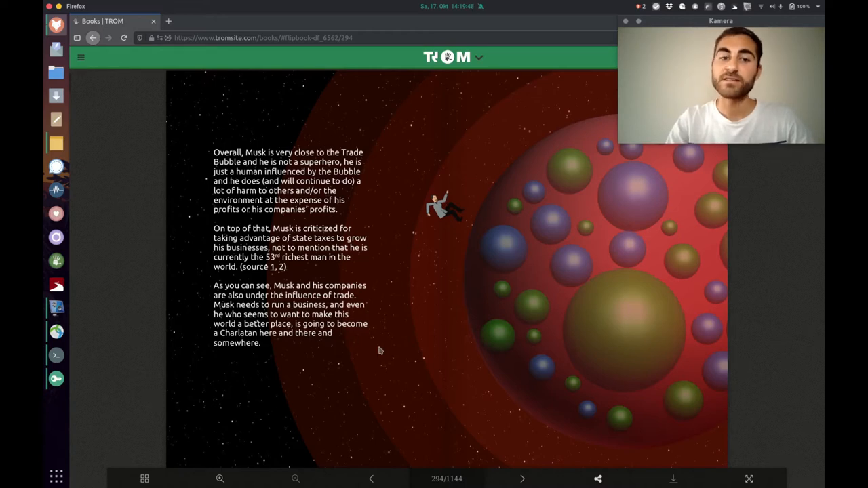
mouse_move(293, 347)
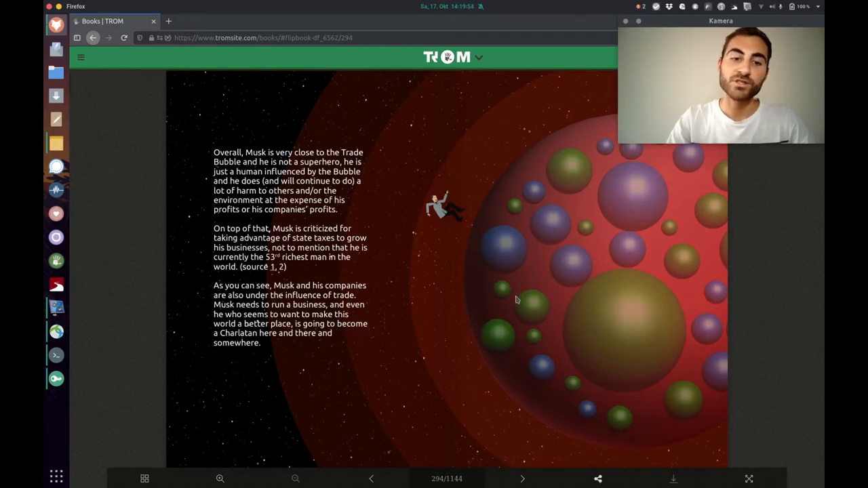
mouse_move(646, 287)
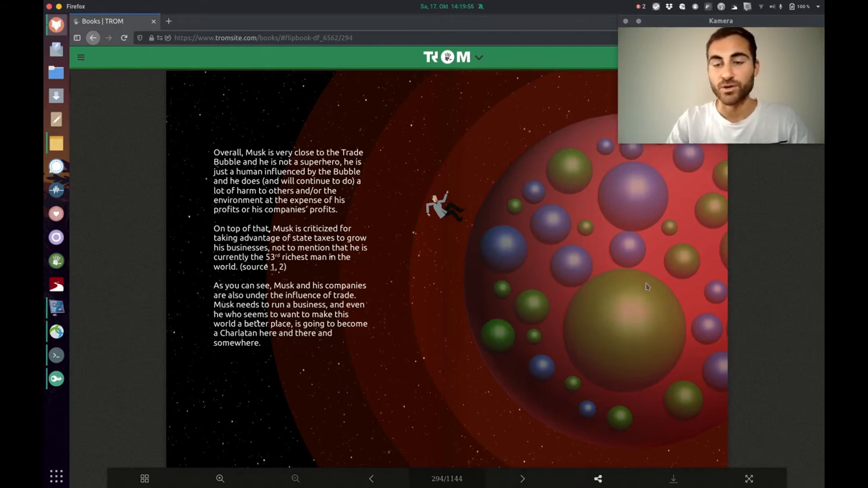
click(521, 479)
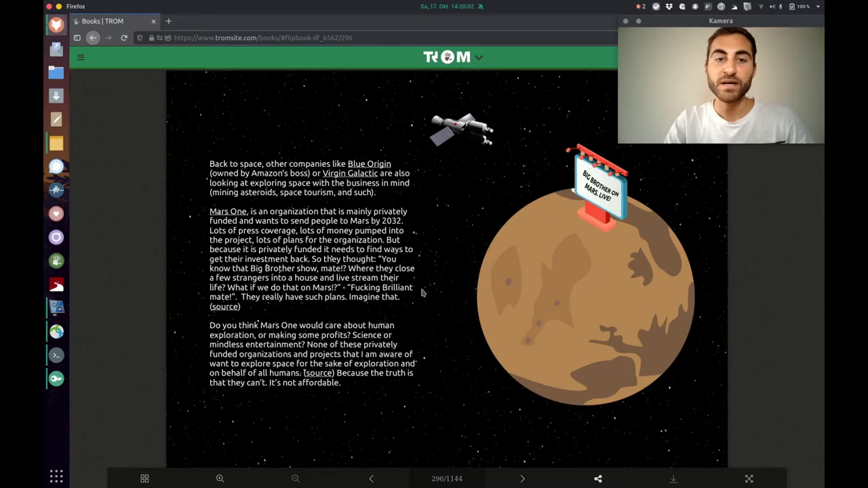
mouse_move(529, 256)
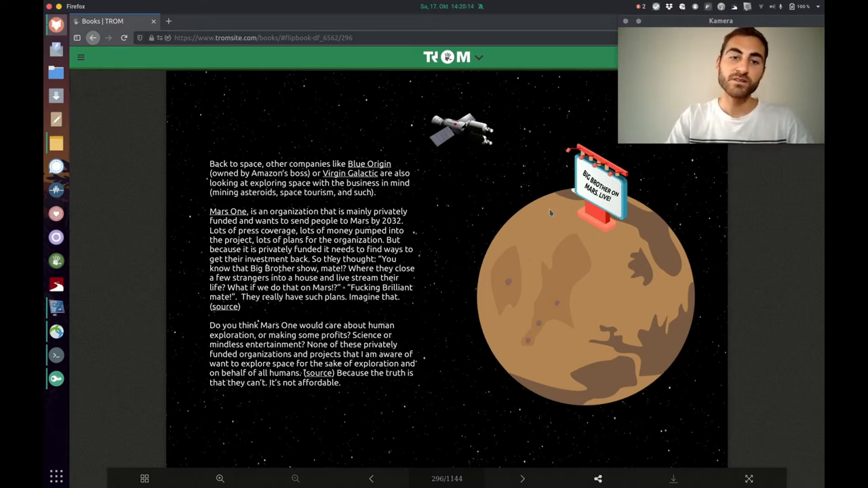
mouse_move(499, 224)
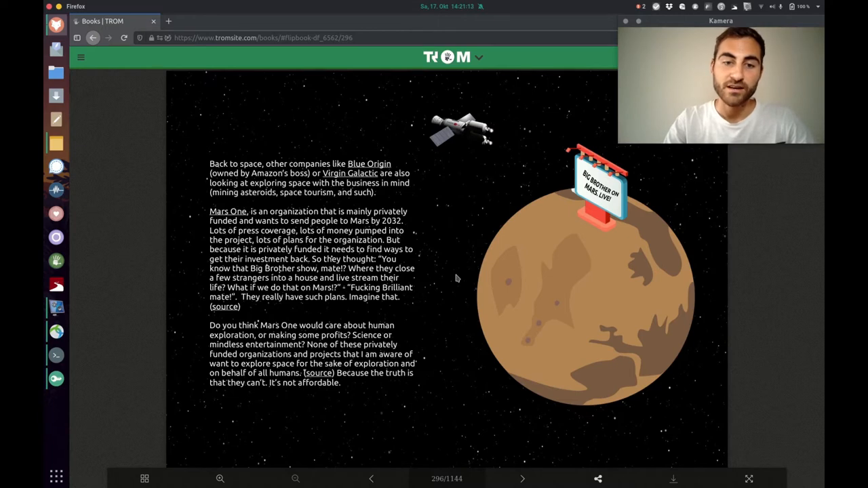
mouse_move(453, 362)
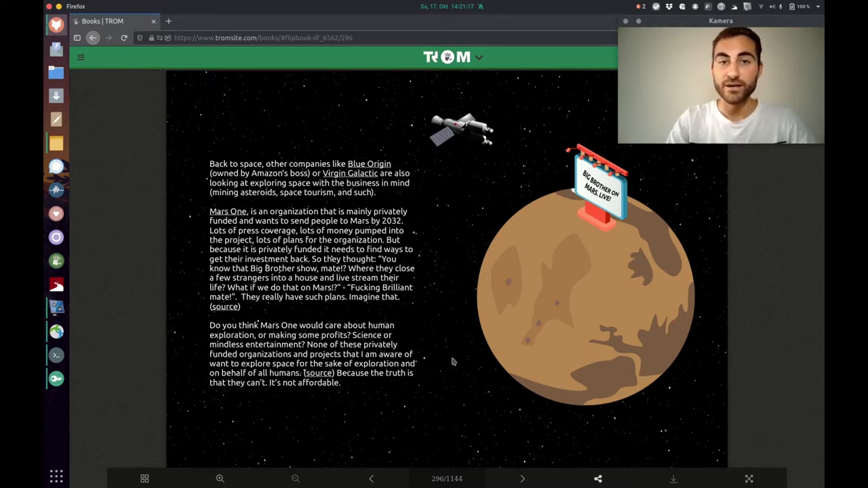
mouse_move(402, 360)
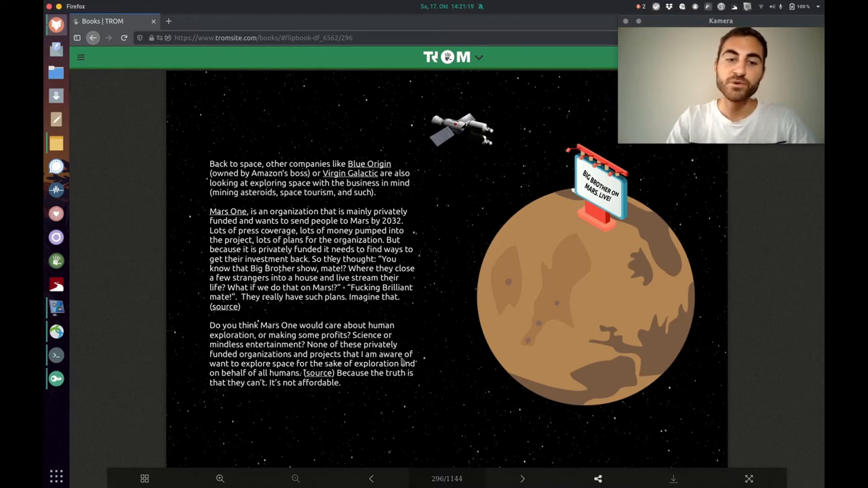
mouse_move(415, 391)
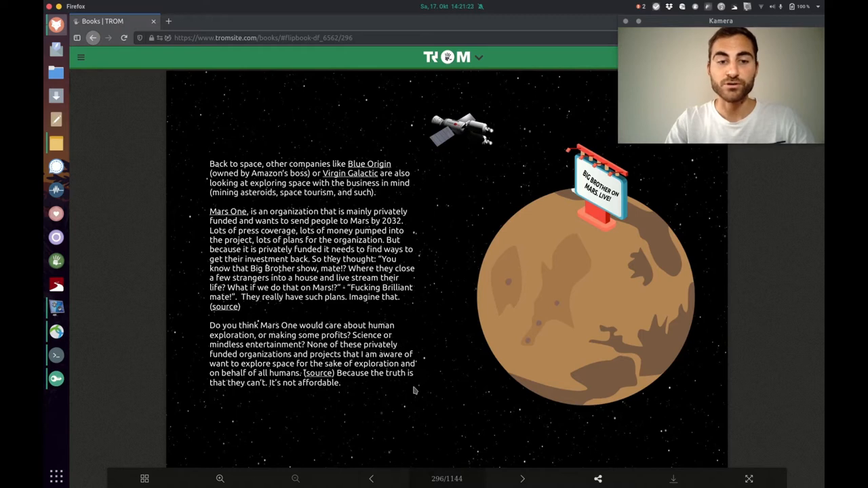
mouse_move(502, 311)
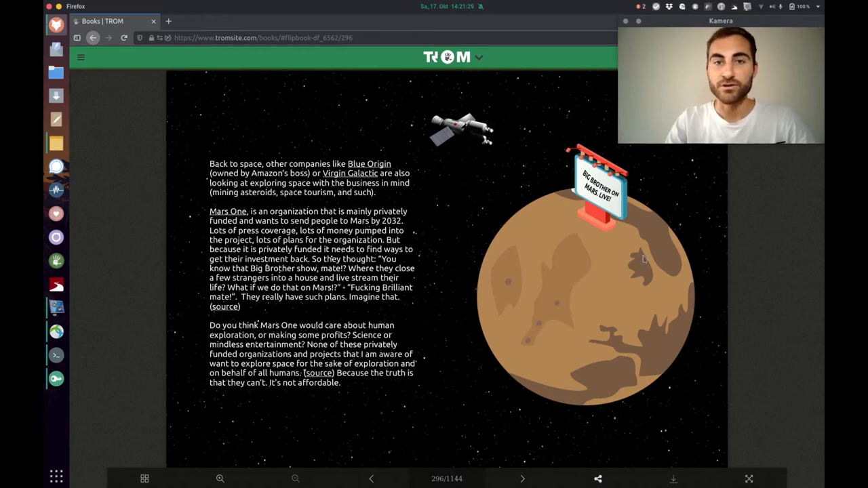
Step: Turn to page 298 on the Hubble telescope being paid for through taxes
click(523, 479)
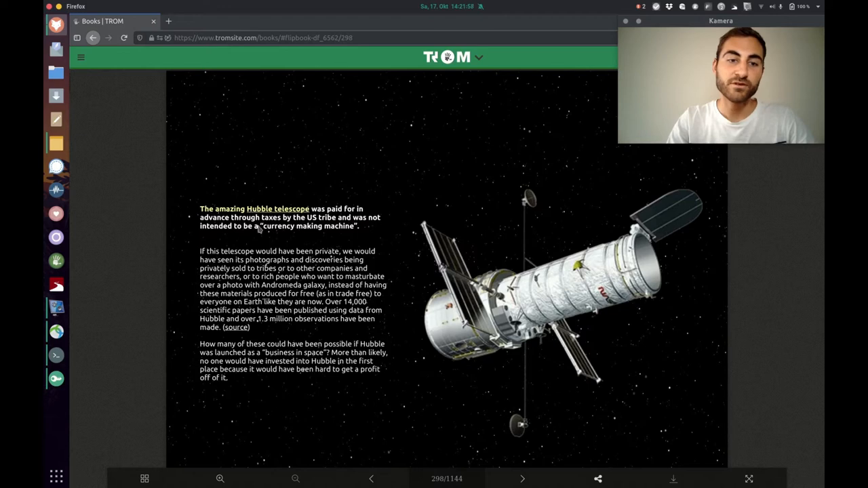
mouse_move(469, 225)
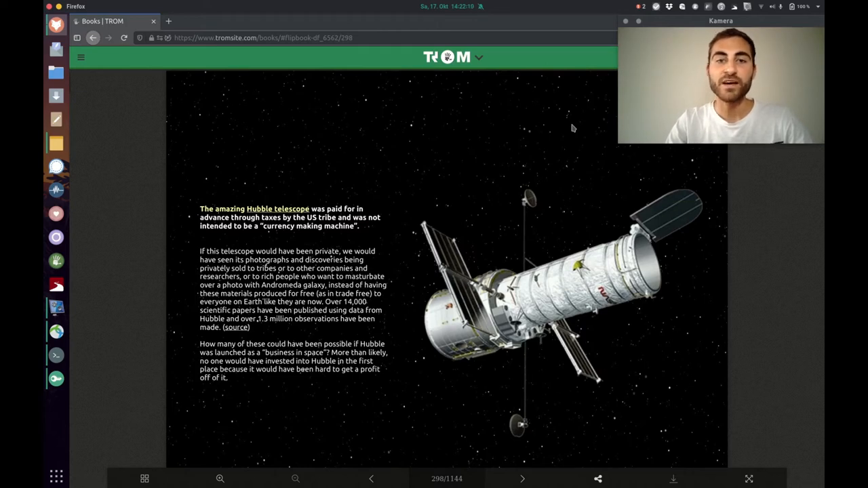
mouse_move(467, 339)
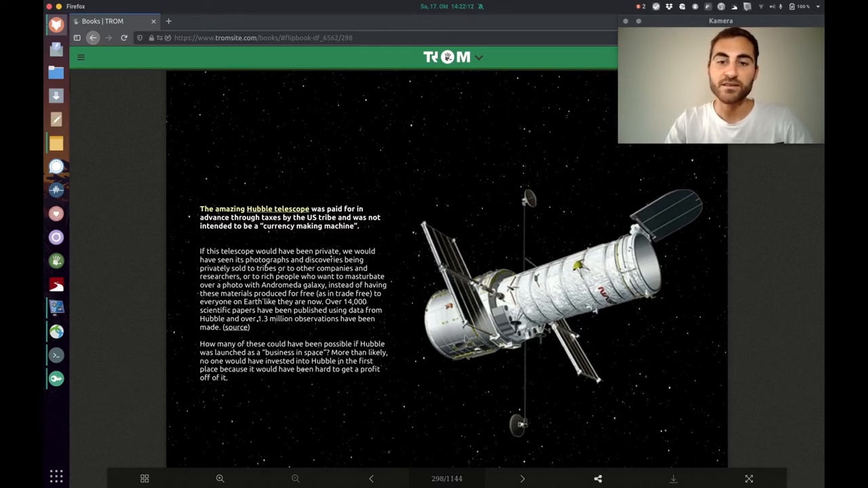
mouse_move(573, 142)
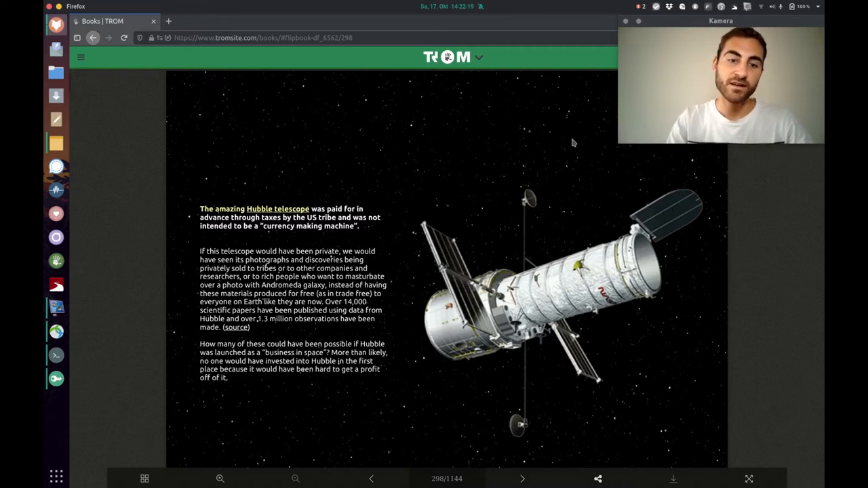
mouse_move(540, 149)
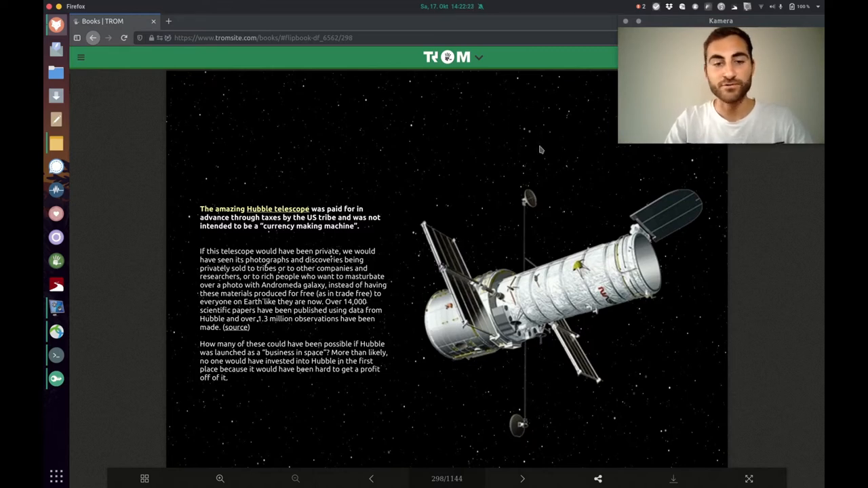
Step: Turn to page 300 describing NASA's Voyager mission beside the spacecraft illustration
click(521, 479)
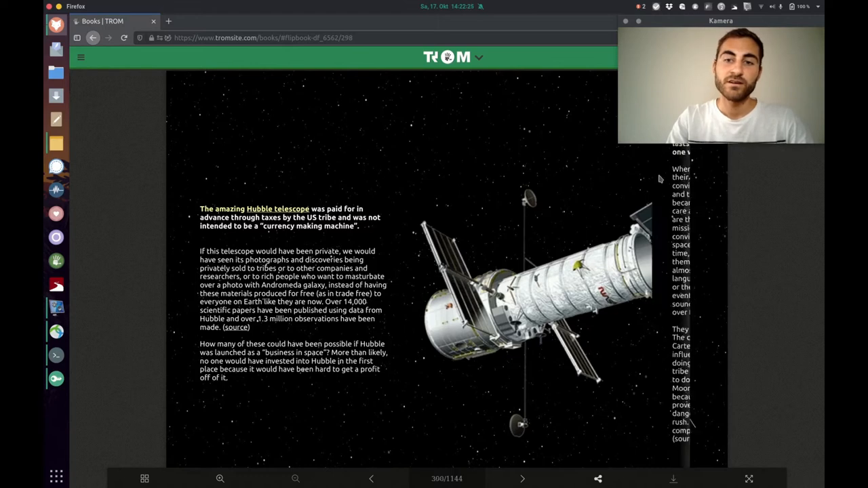
click(521, 479)
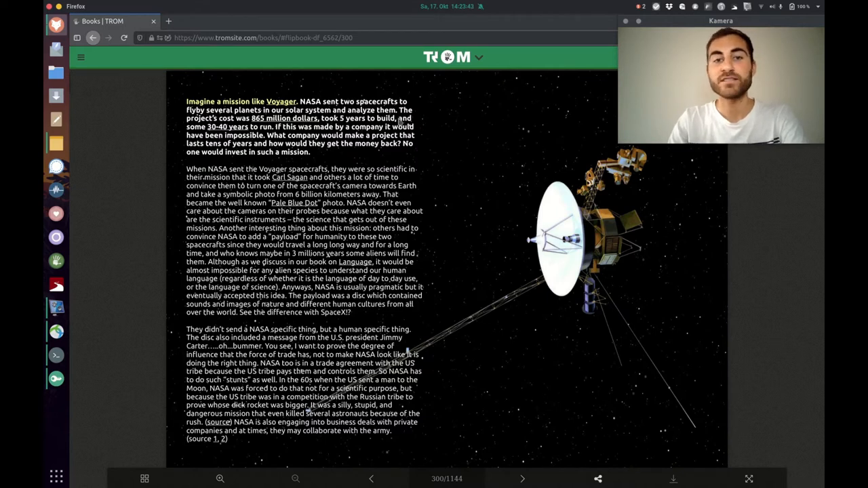
mouse_move(420, 125)
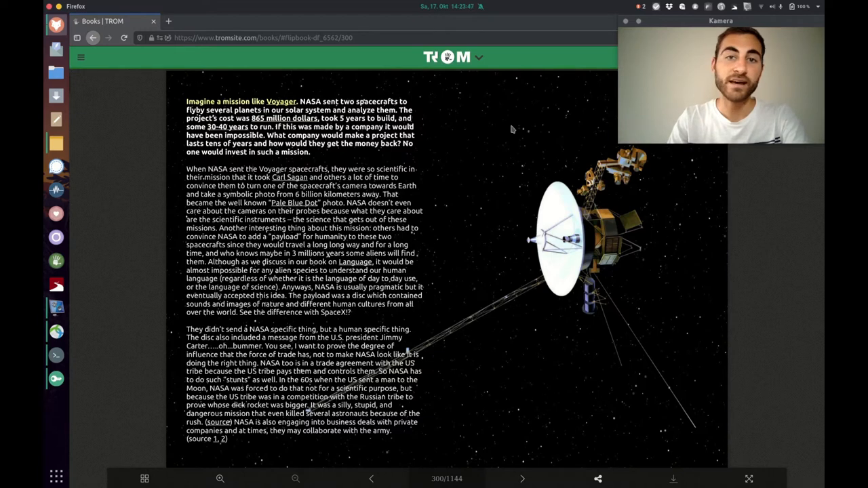
mouse_move(456, 181)
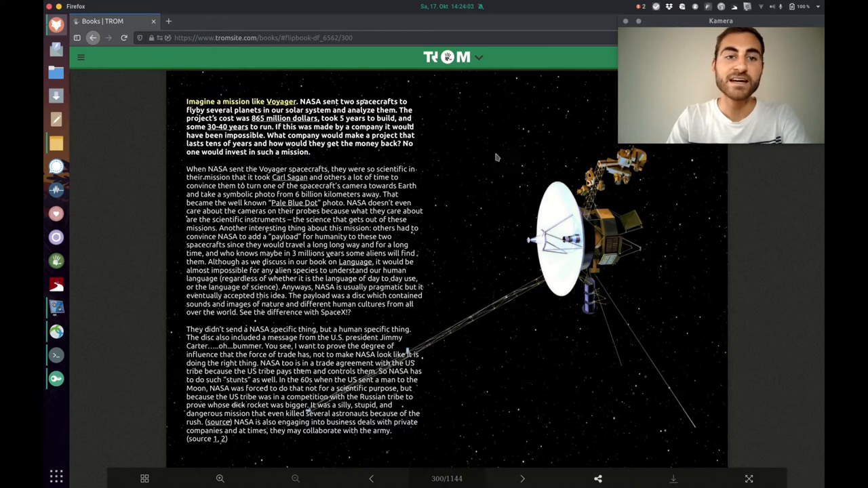
mouse_move(502, 159)
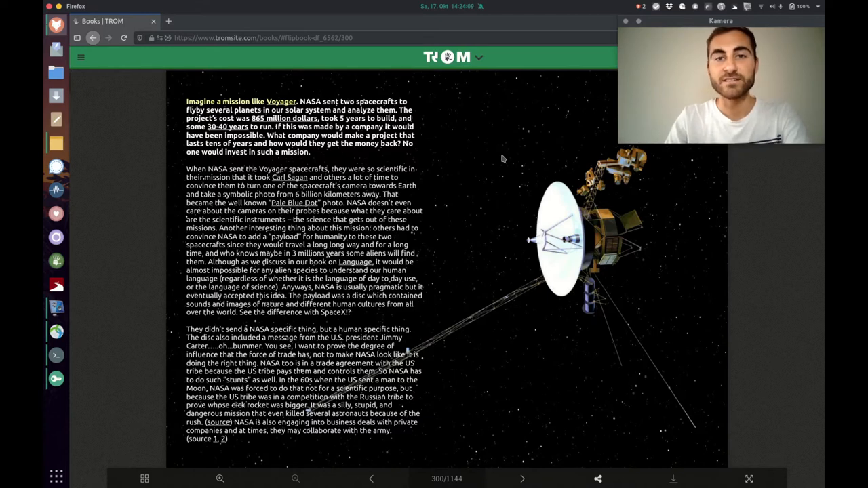
mouse_move(696, 295)
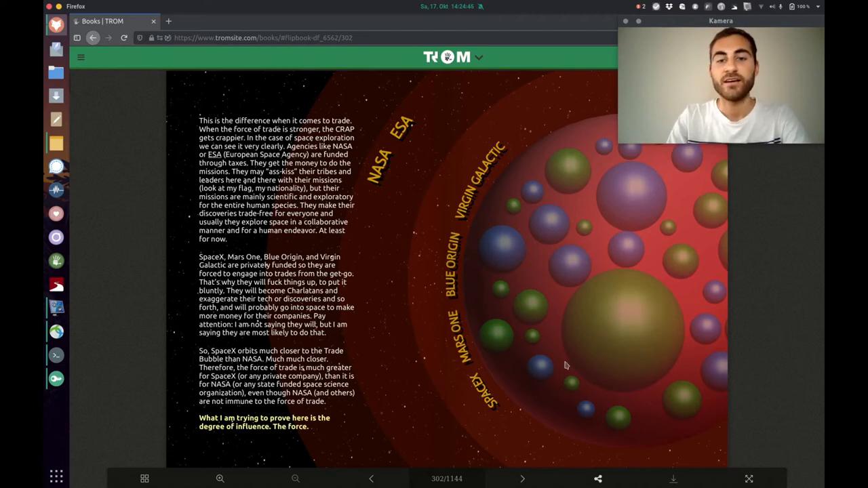
mouse_move(502, 418)
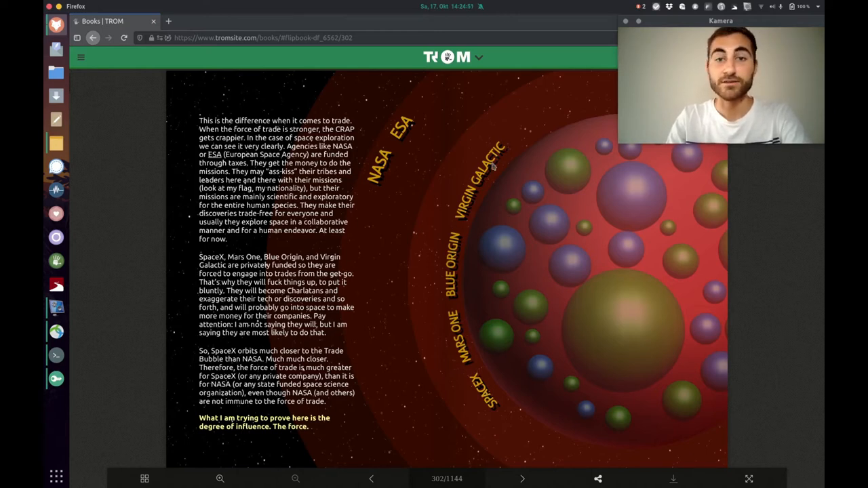
mouse_move(559, 133)
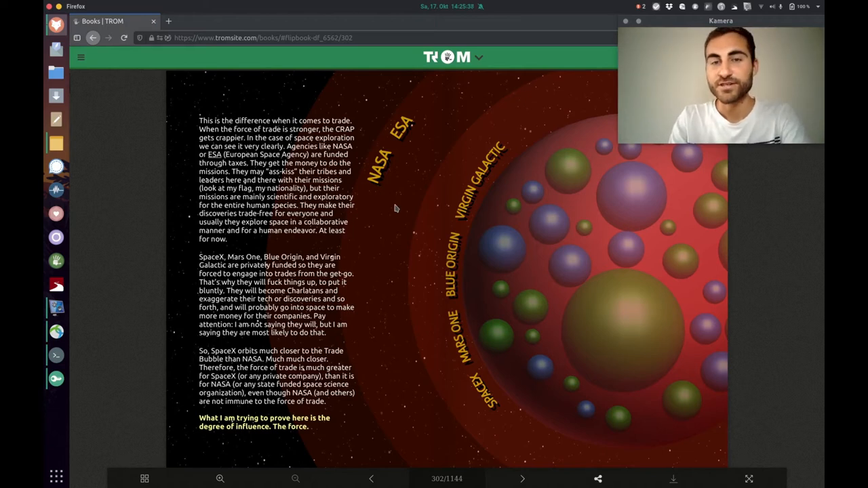
mouse_move(385, 225)
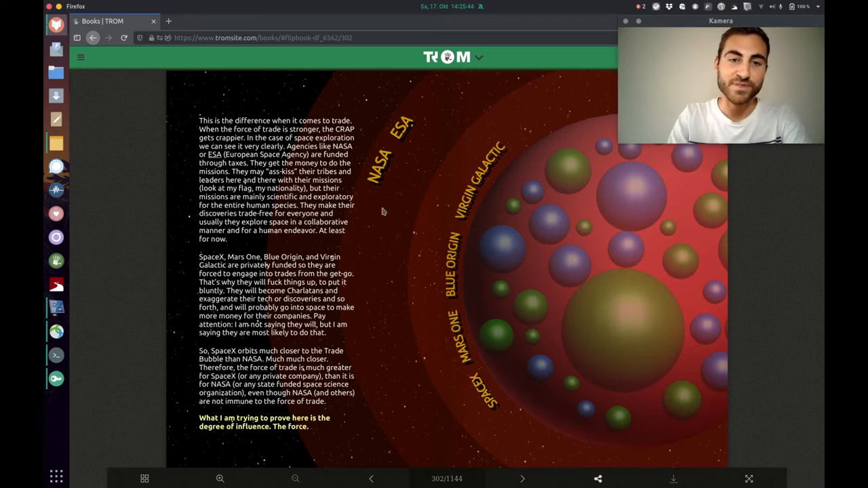
mouse_move(407, 324)
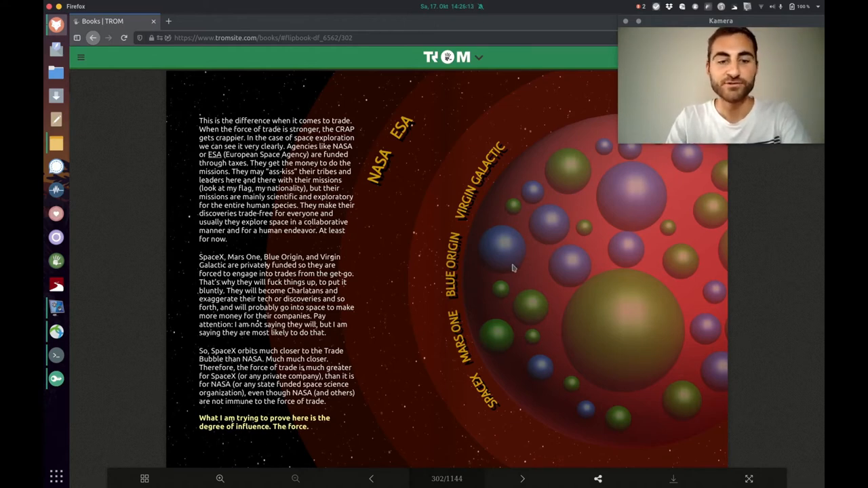
Step: Turn to page 304 warning that trade-driven space exploration becomes exploitation
click(523, 479)
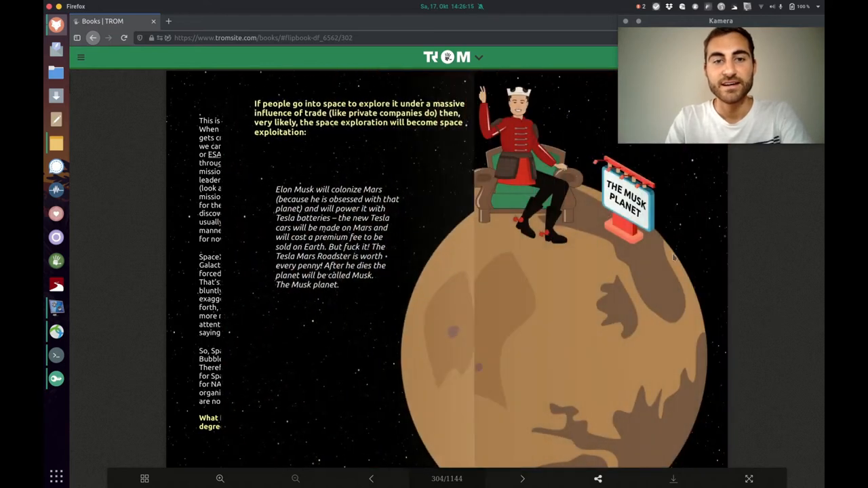
click(522, 479)
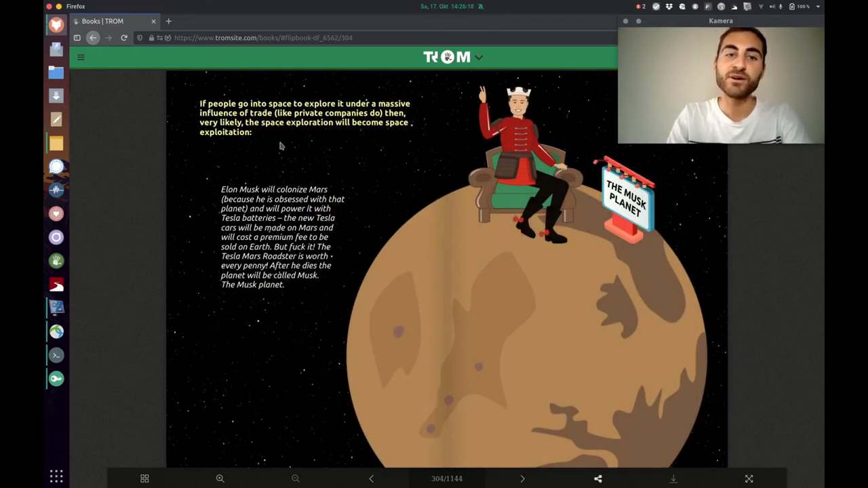
mouse_move(387, 136)
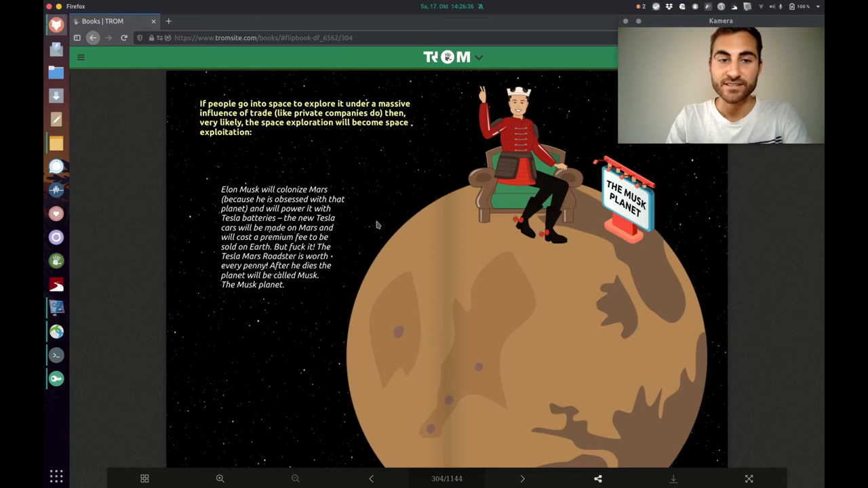
mouse_move(304, 293)
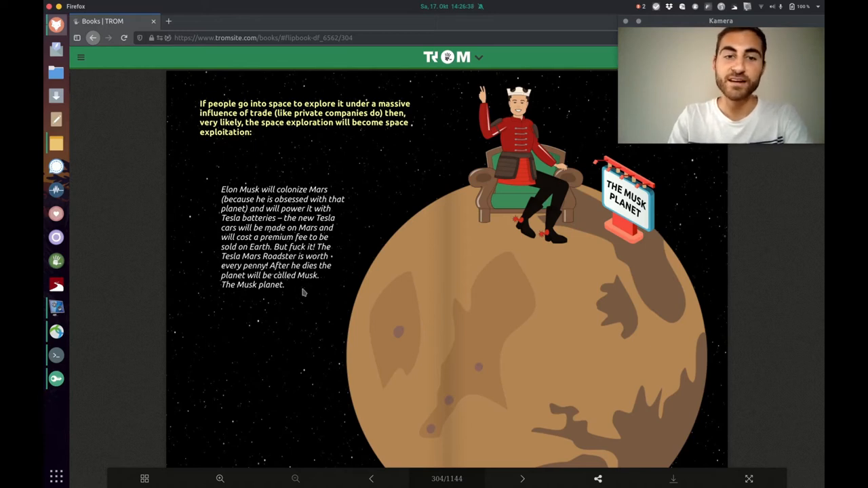
mouse_move(399, 211)
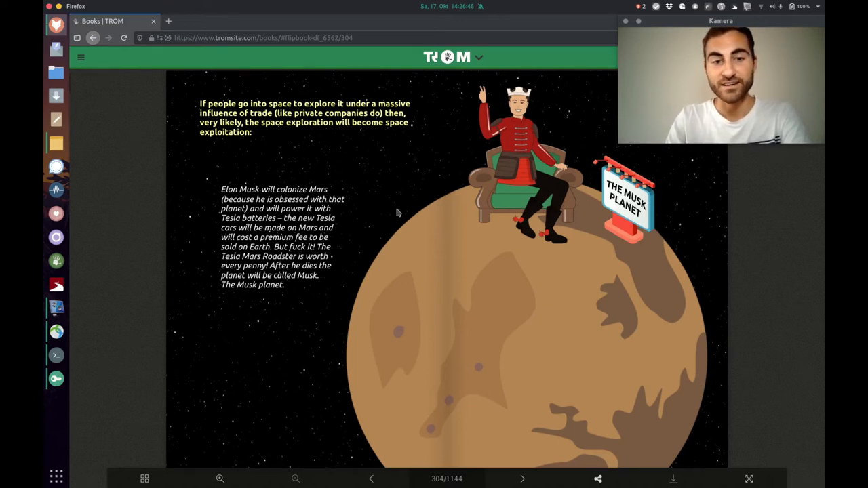
mouse_move(332, 308)
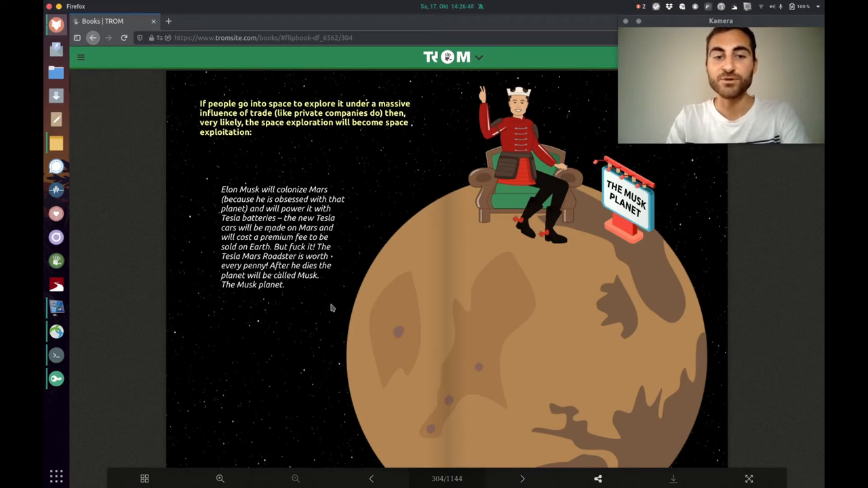
mouse_move(654, 299)
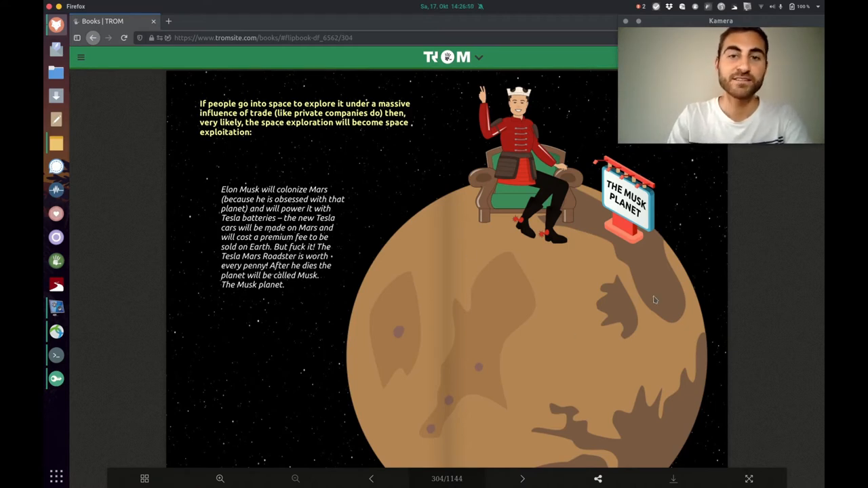
Step: Turn to page 306 where the ISS is bought and renamed Amazon Space Station
click(521, 479)
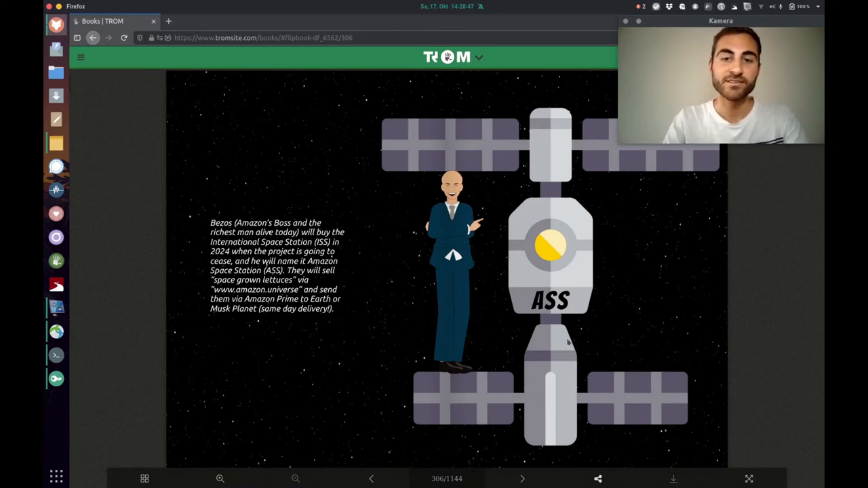
Step: Turn to page 308, Amazon's asteroid billboard and the iPhone Asteroid Plus joke
click(522, 479)
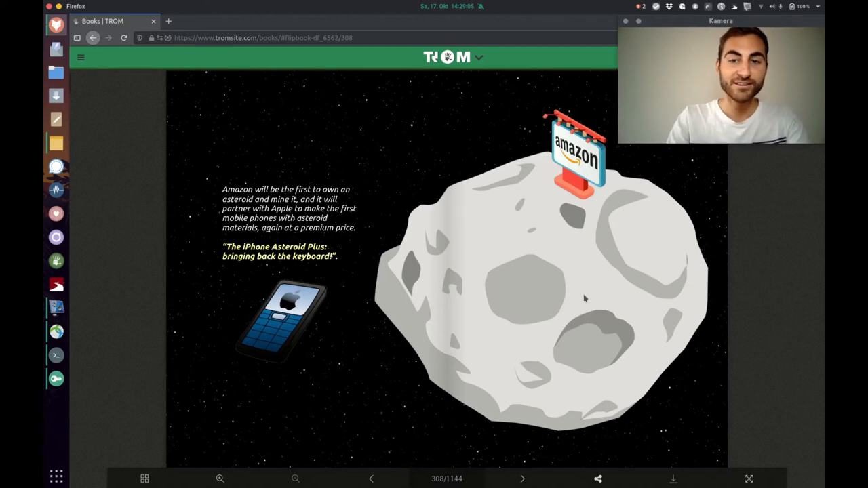
Step: Page past the Google moon spread to page 314, the planets summary of Mars, asteroid and Moon
click(521, 479)
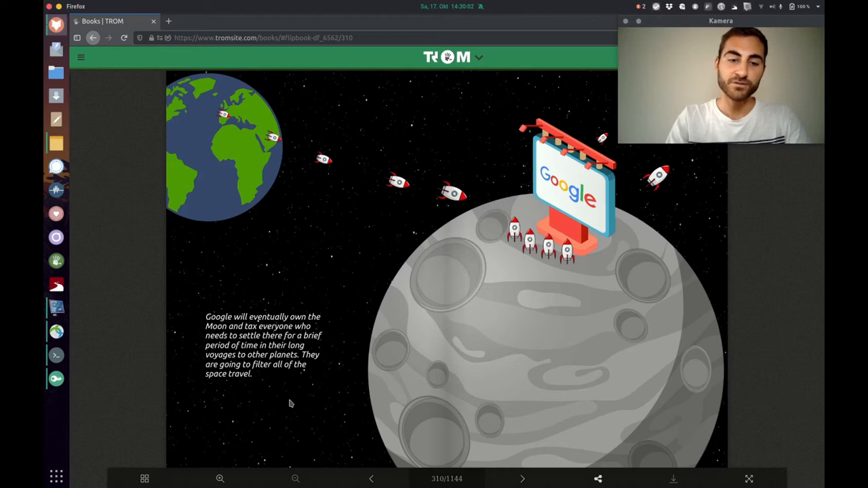
mouse_move(614, 311)
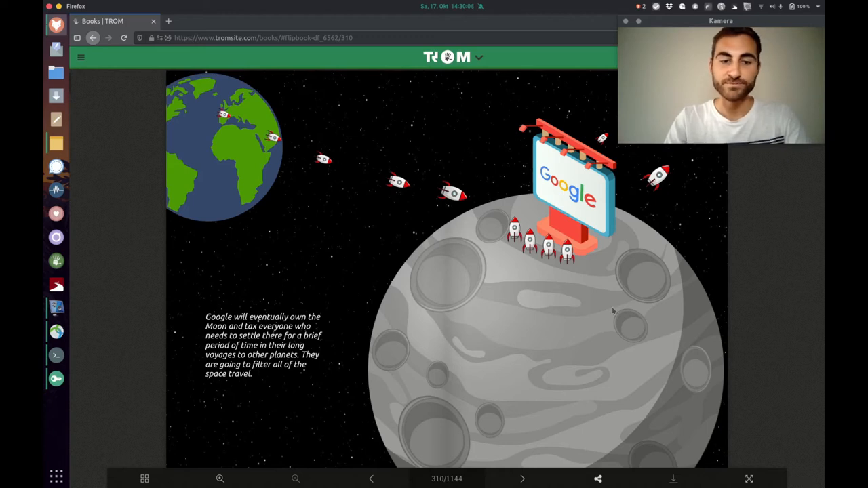
click(522, 479)
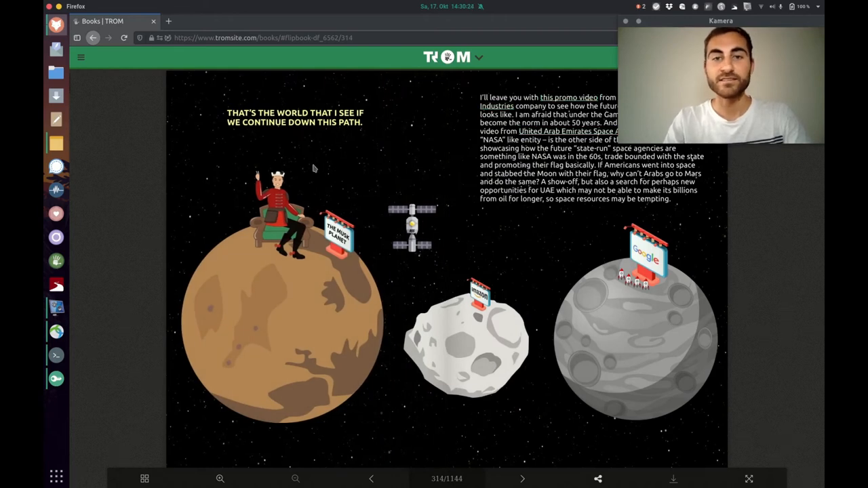
mouse_move(237, 164)
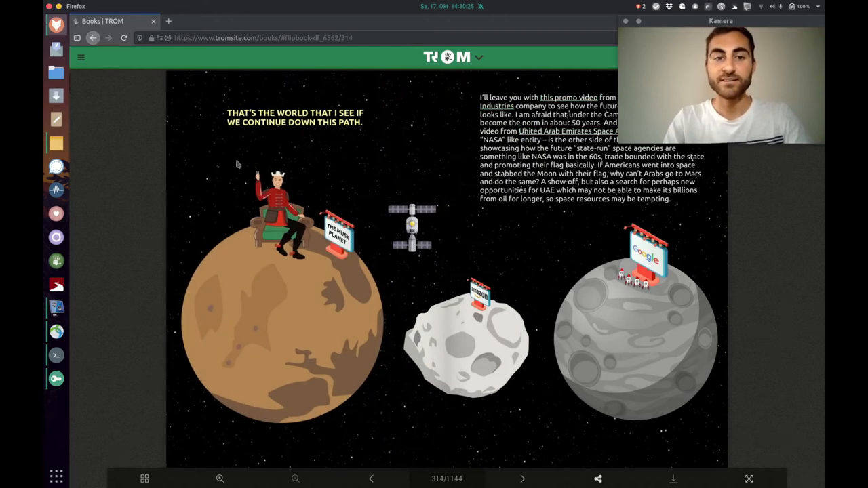
mouse_move(377, 187)
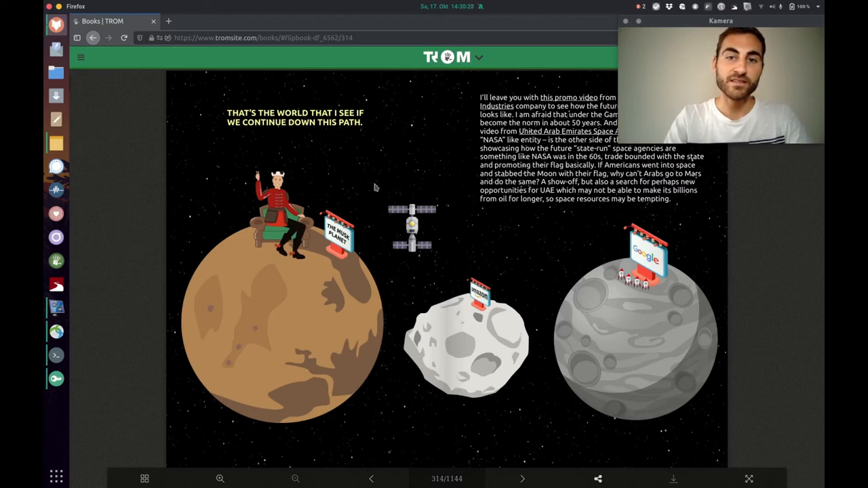
Step: Turn to page 316, the Trade Bubble rings with NASA, ESA, Virgin Galactic, Blue Origin, Mars One, SpaceX
click(522, 479)
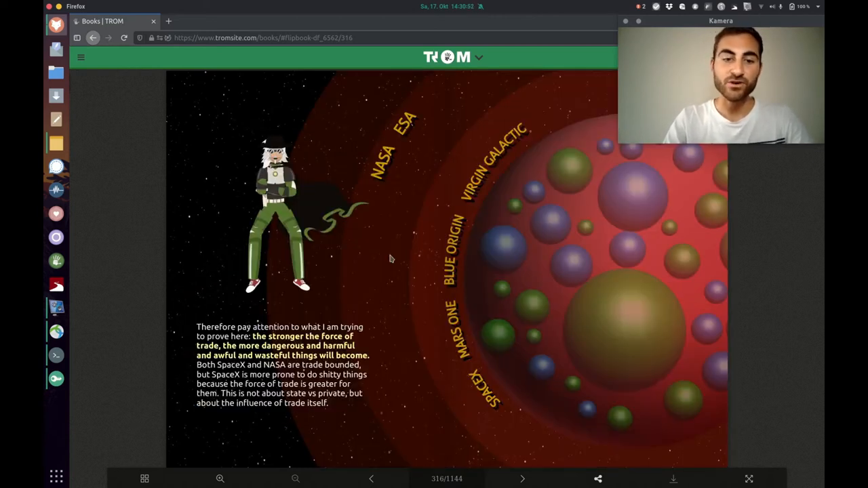
mouse_move(397, 274)
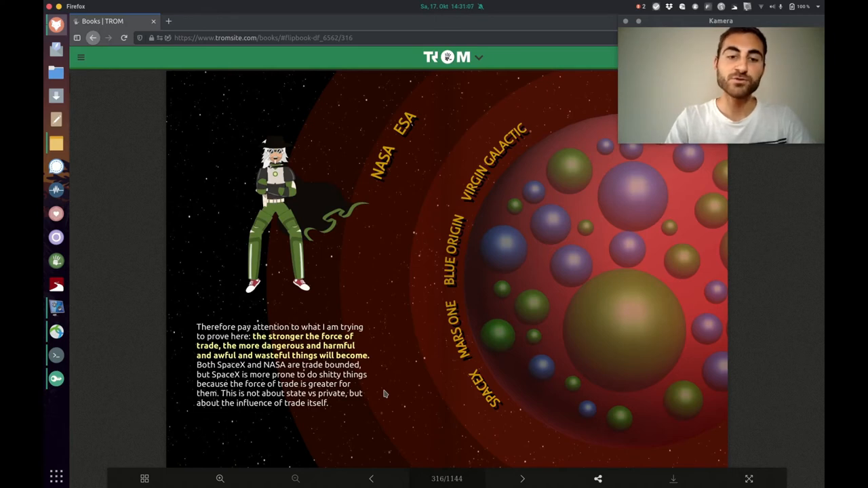
mouse_move(380, 413)
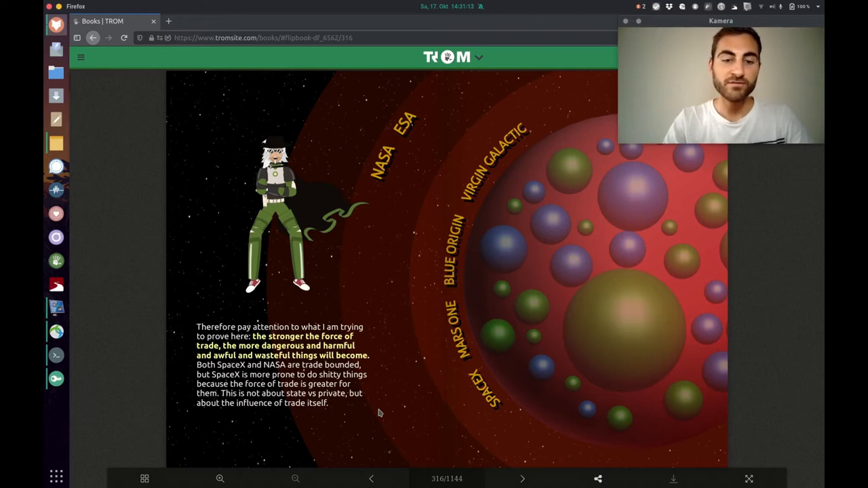
mouse_move(681, 263)
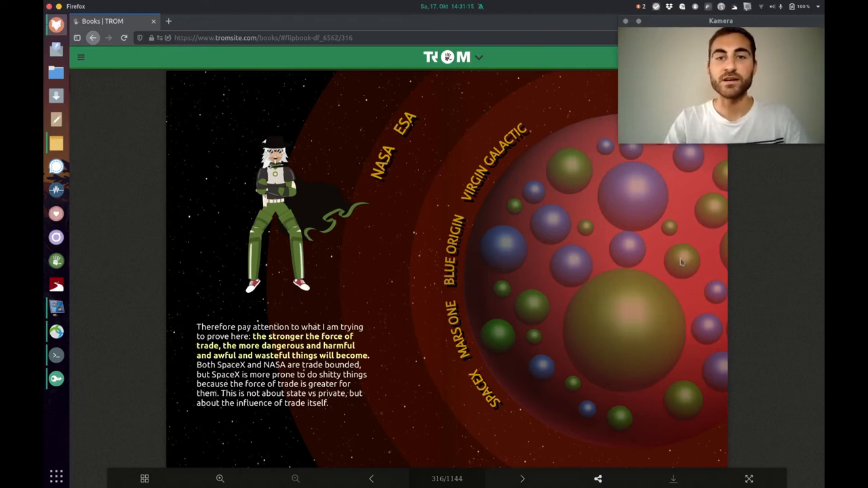
Step: Turn to page 318, the Accept Knowledge spread about Wikipedia's business model
click(521, 479)
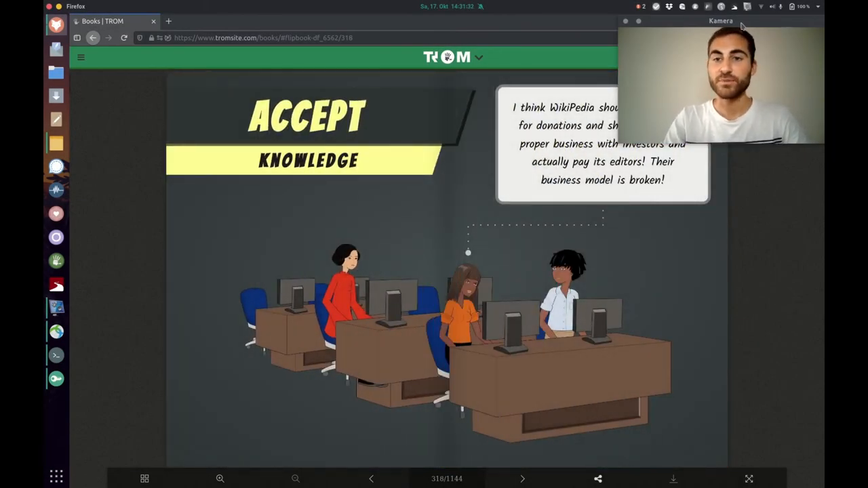
drag(721, 20, 710, 279)
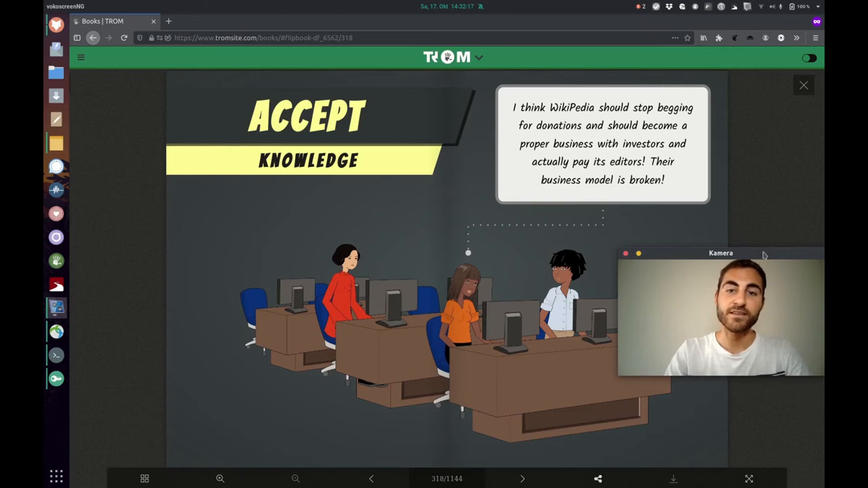
Step: Turn to page 320, the reply that keeping profits out of Wikipedia is an excellent decision
click(521, 479)
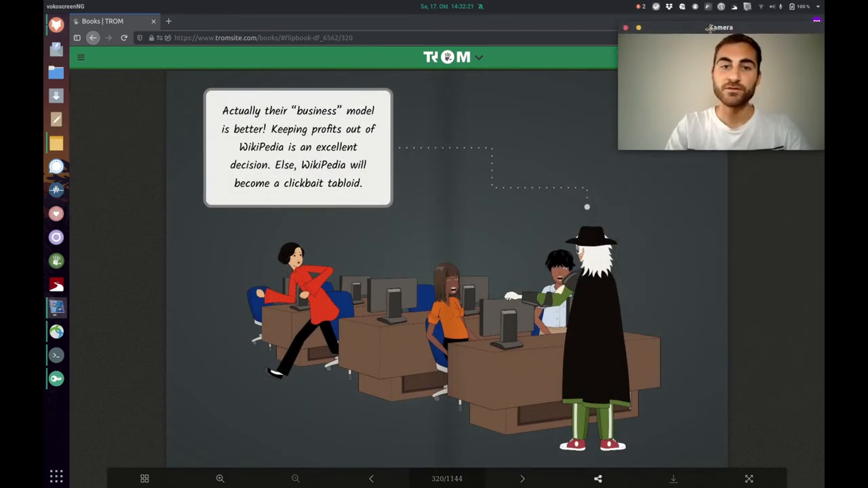
mouse_move(675, 310)
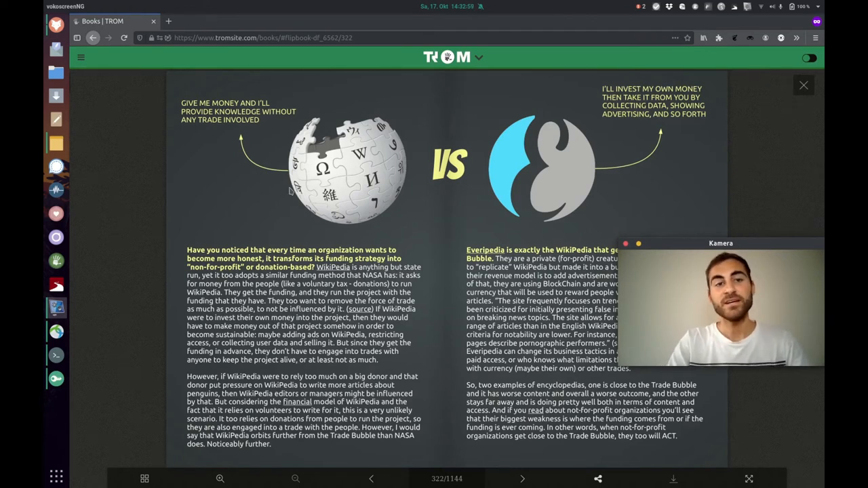
mouse_move(219, 145)
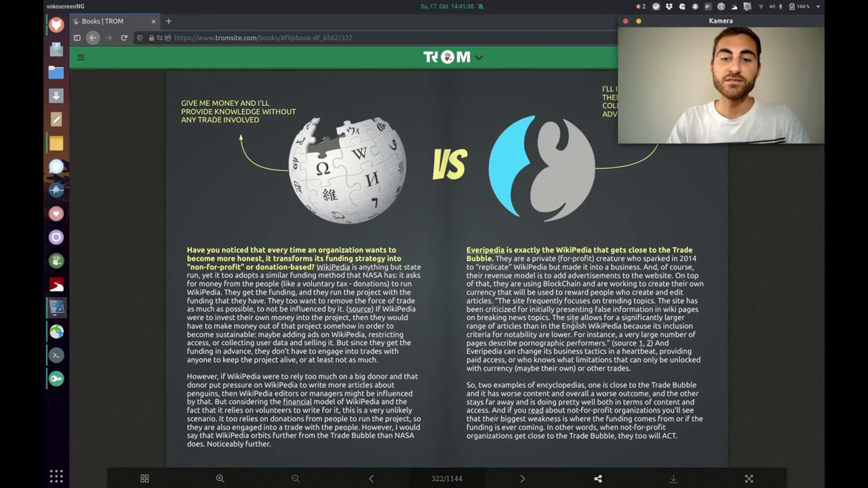
mouse_move(597, 330)
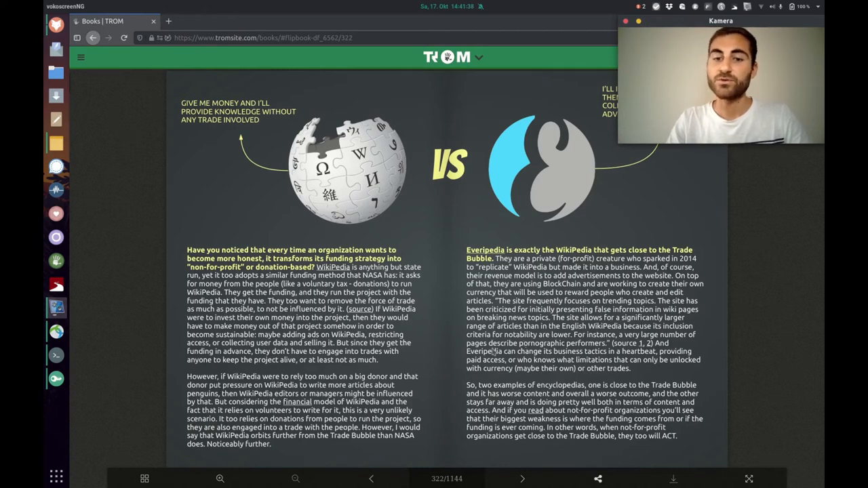
mouse_move(529, 348)
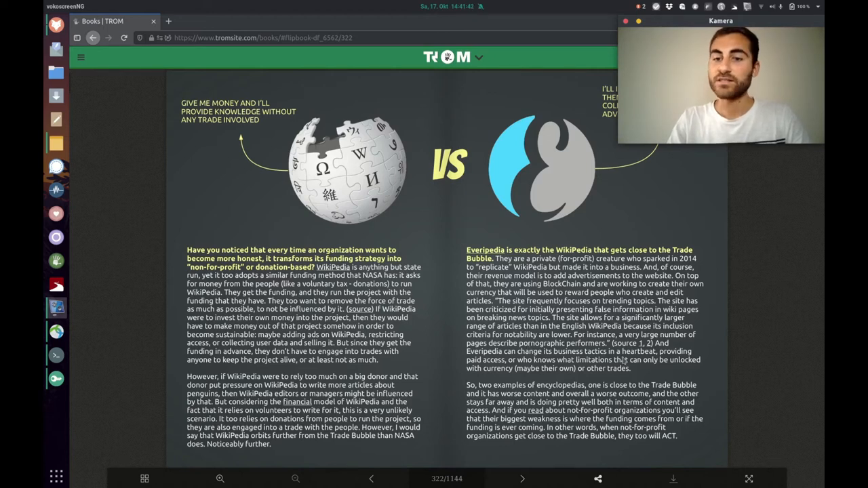
mouse_move(716, 348)
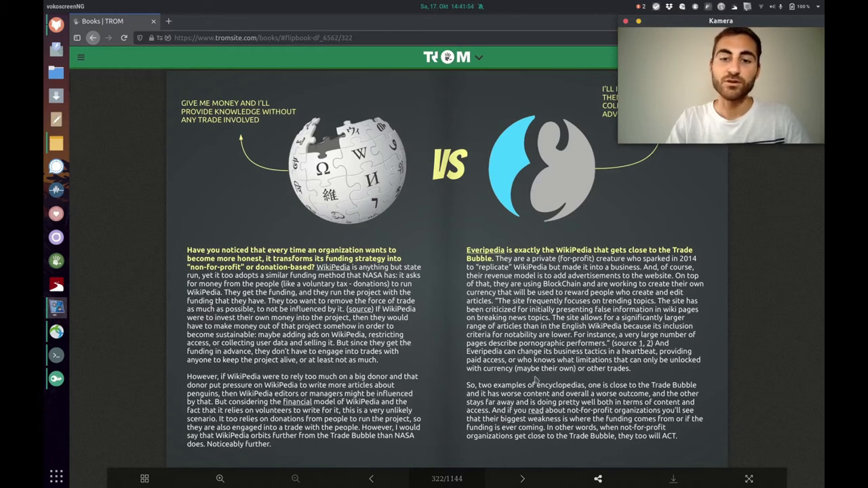
mouse_move(630, 375)
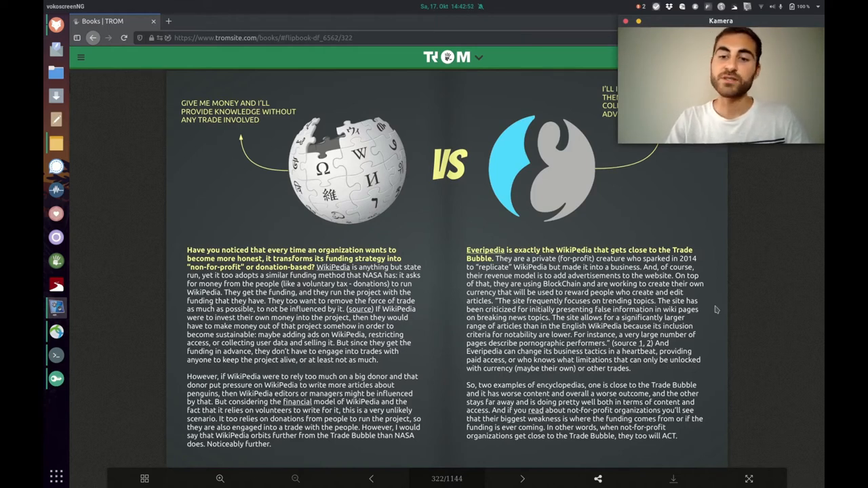
mouse_move(591, 389)
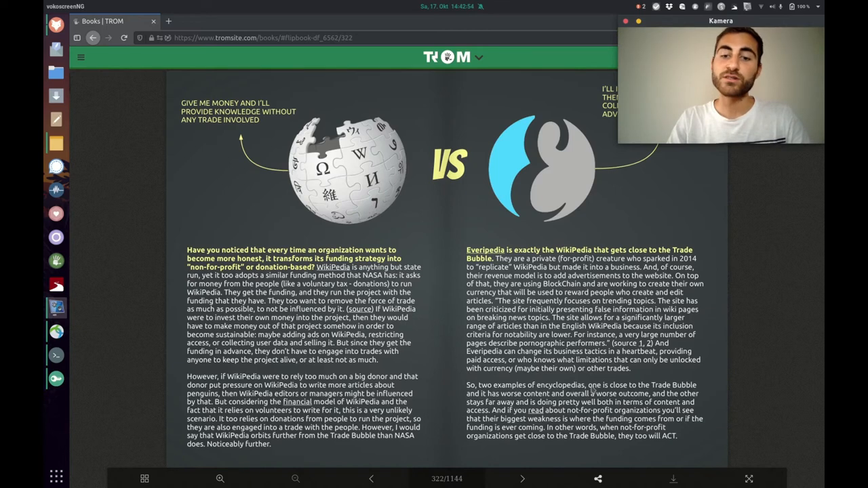
mouse_move(638, 412)
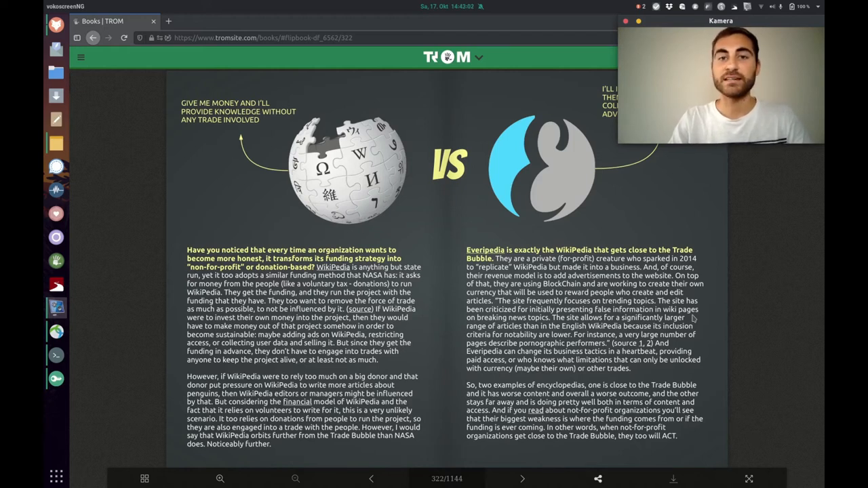
Step: Page past the Wikipedia and Everipedia rings to page 326, the Accept Open Source spread
click(521, 479)
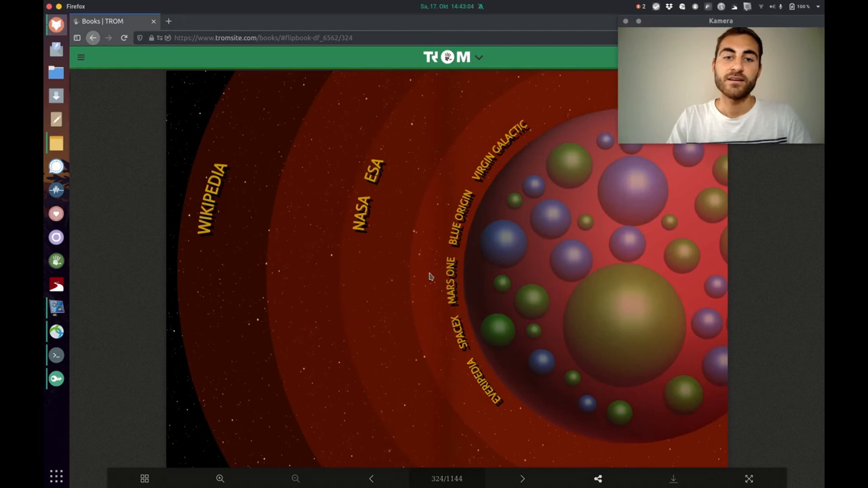
mouse_move(190, 280)
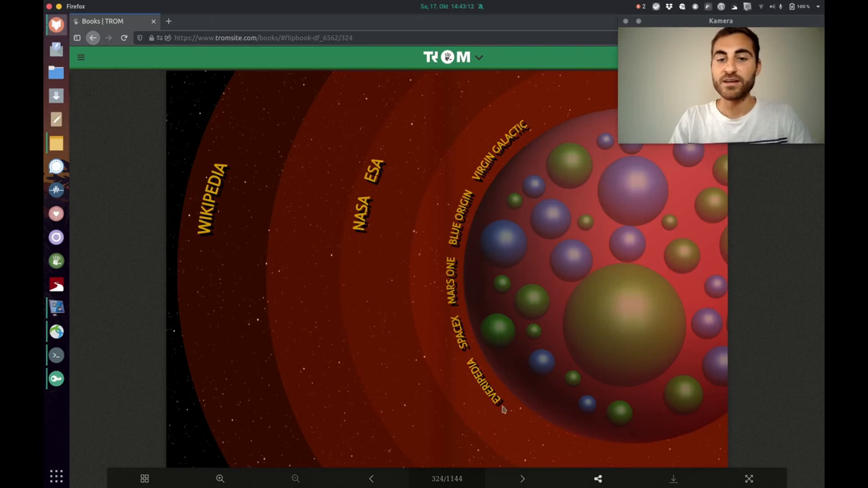
click(521, 479)
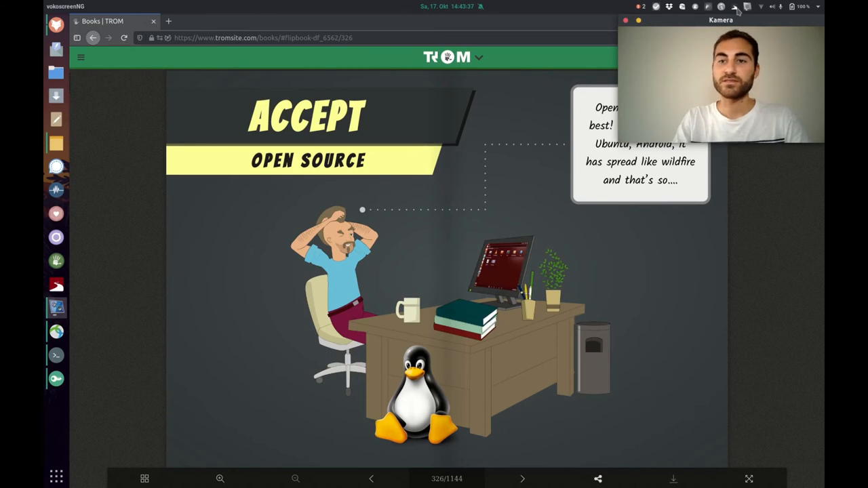
Step: Turn to page 330 on Linux Foundation memberships with corporate board members around a table
drag(721, 21, 700, 292)
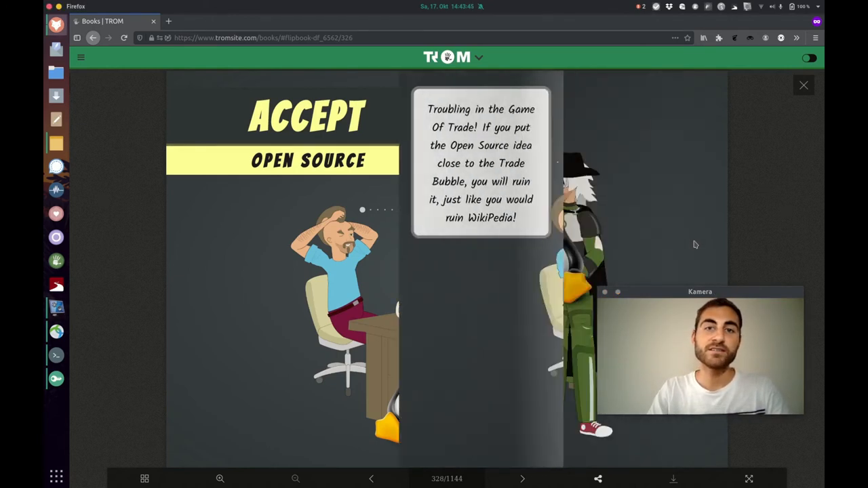
click(522, 479)
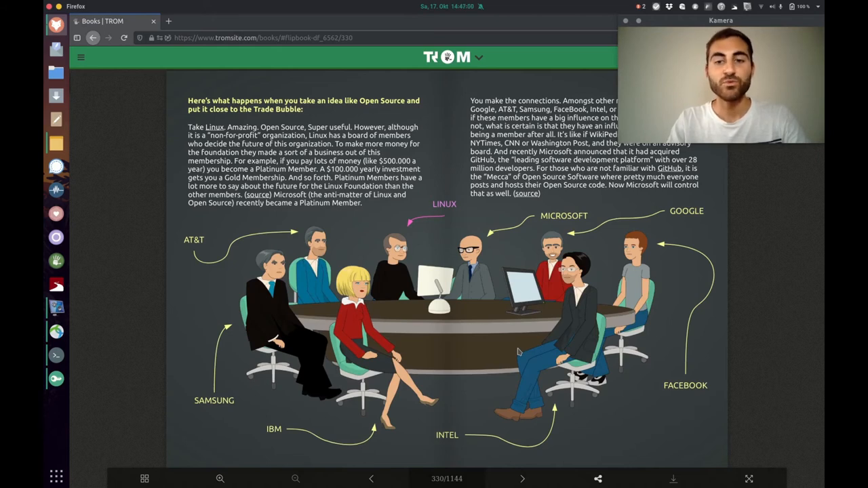
mouse_move(666, 401)
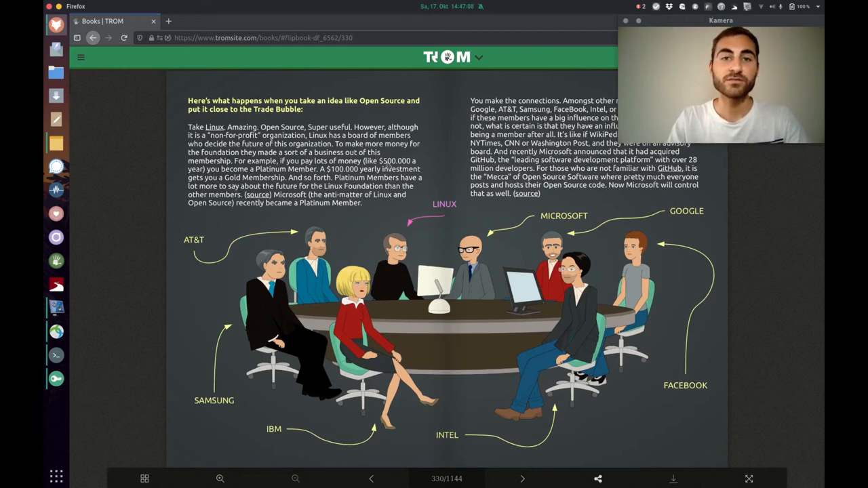
mouse_move(307, 184)
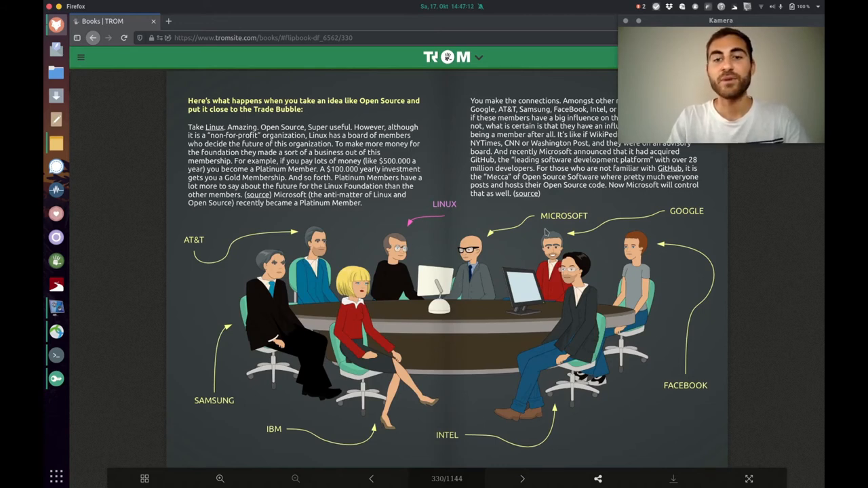
mouse_move(421, 239)
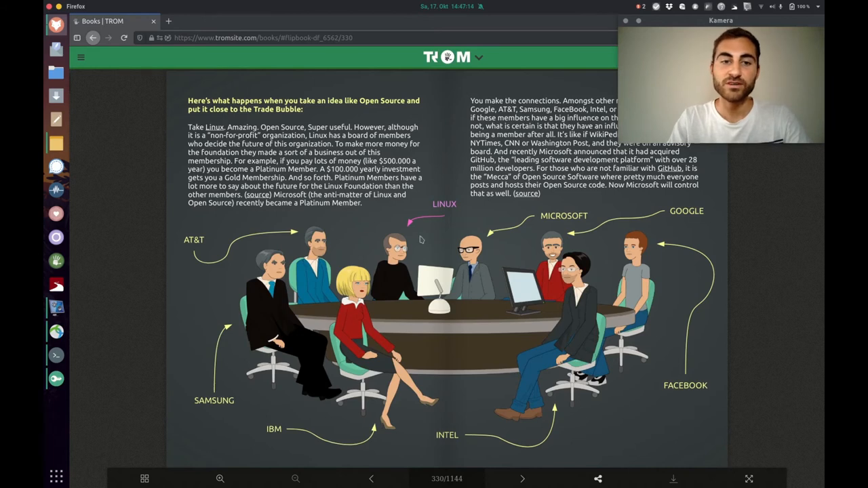
mouse_move(341, 216)
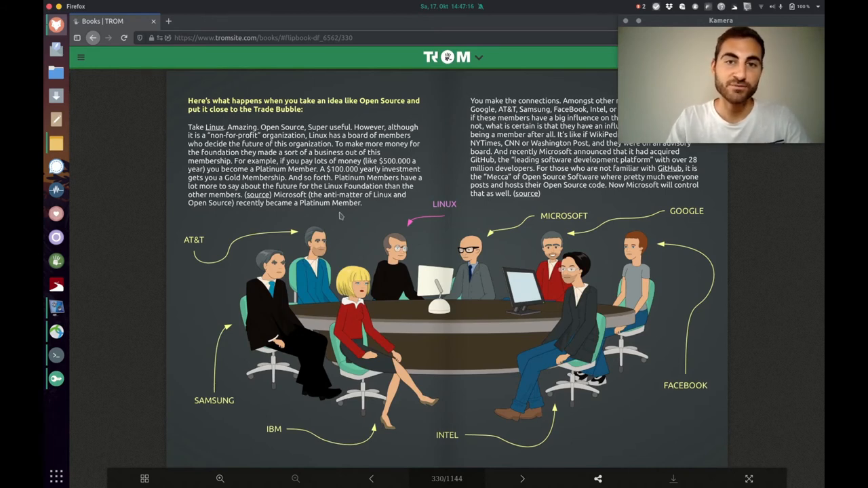
mouse_move(555, 225)
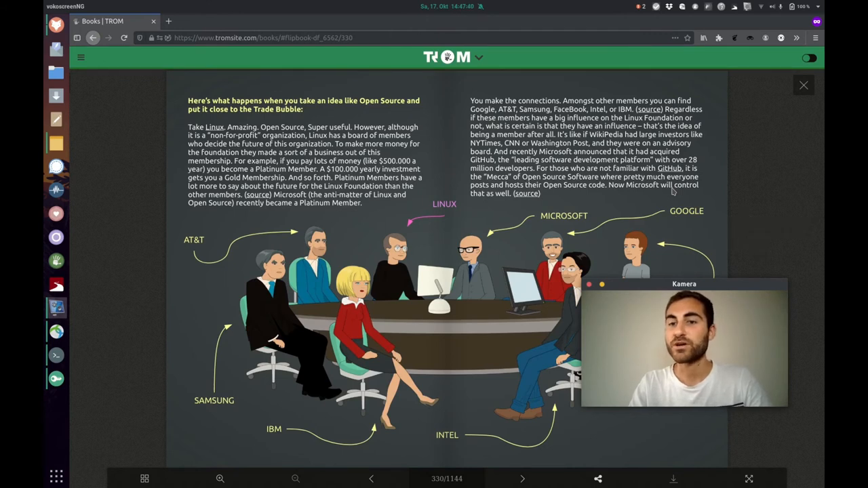
mouse_move(581, 200)
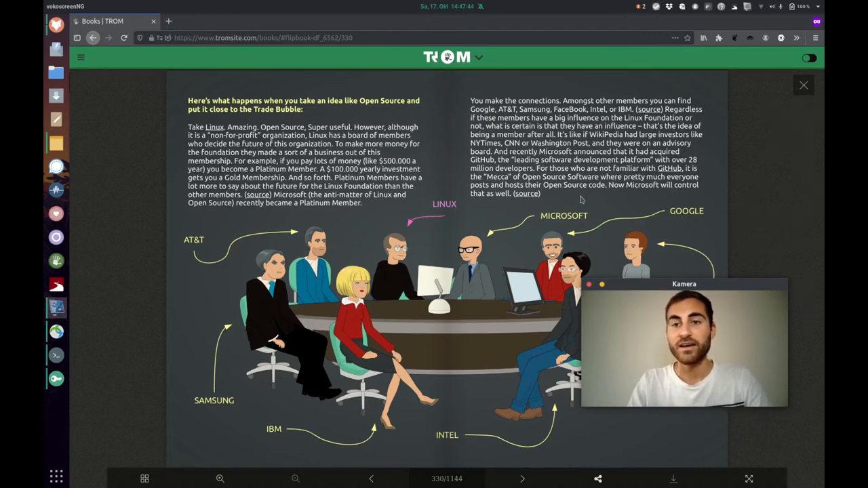
mouse_move(643, 196)
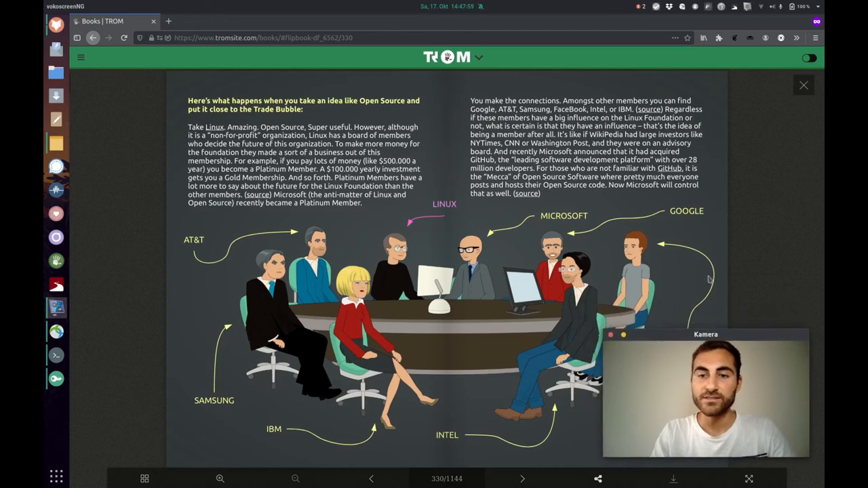
mouse_move(296, 225)
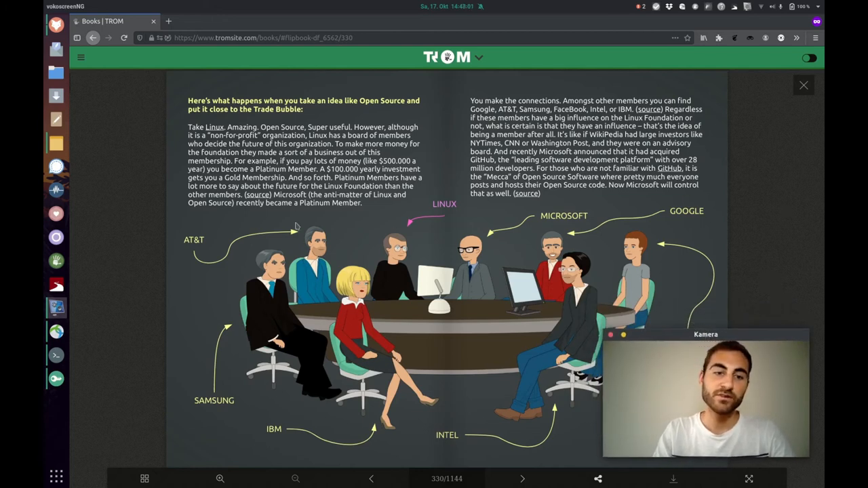
mouse_move(472, 446)
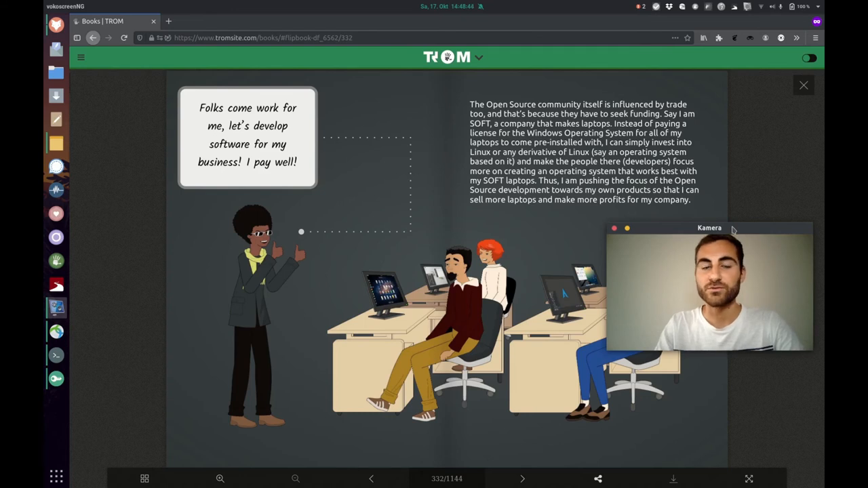
drag(708, 228, 721, 19)
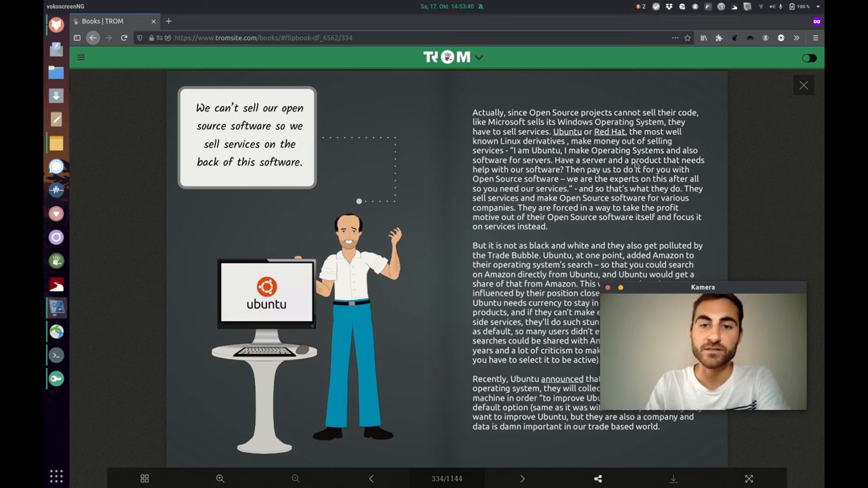
mouse_move(624, 241)
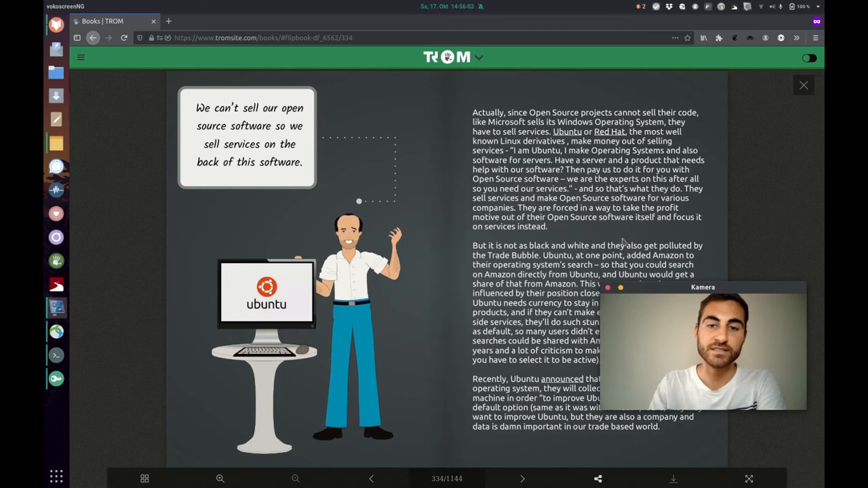
drag(703, 288, 735, 19)
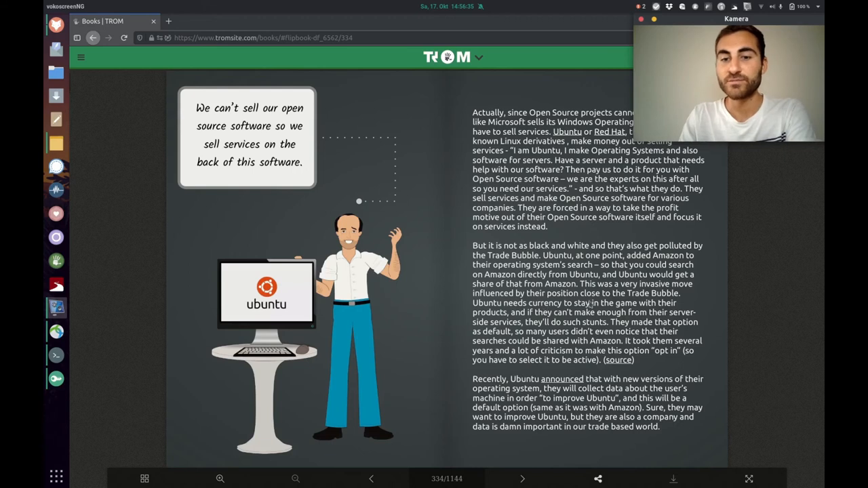
mouse_move(691, 299)
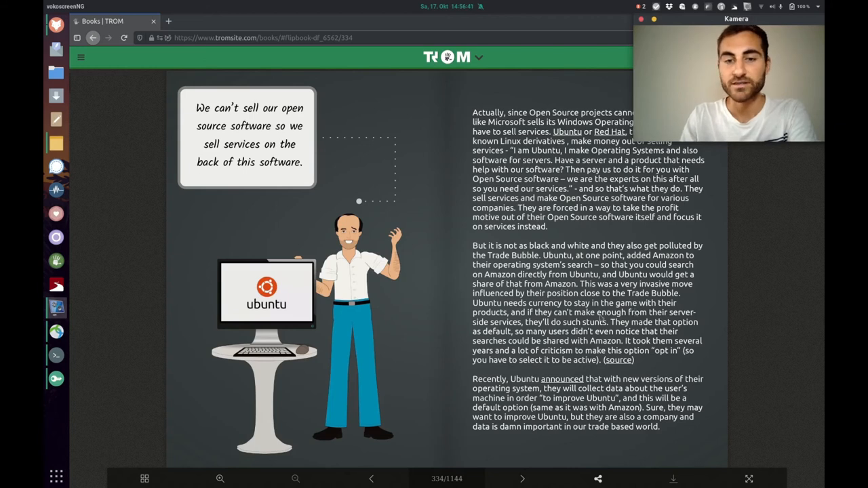
mouse_move(771, 293)
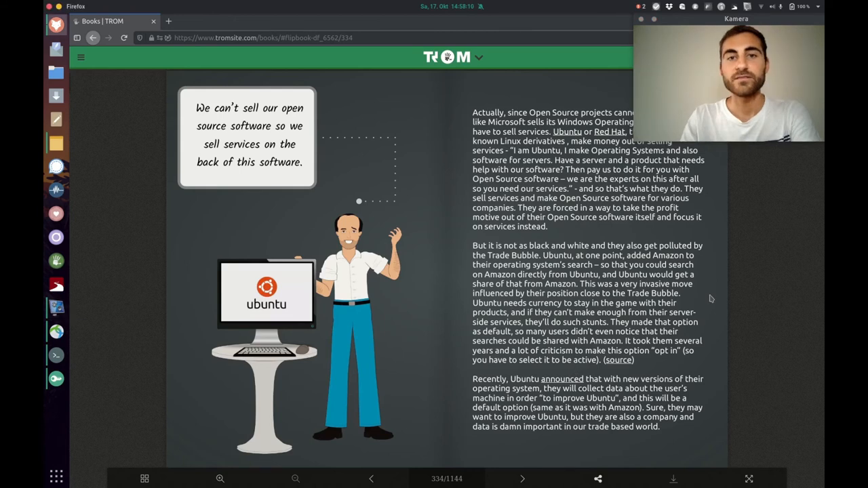
Step: Turn to page 336, the Android Monster spread on Google's Android collecting user data
click(521, 479)
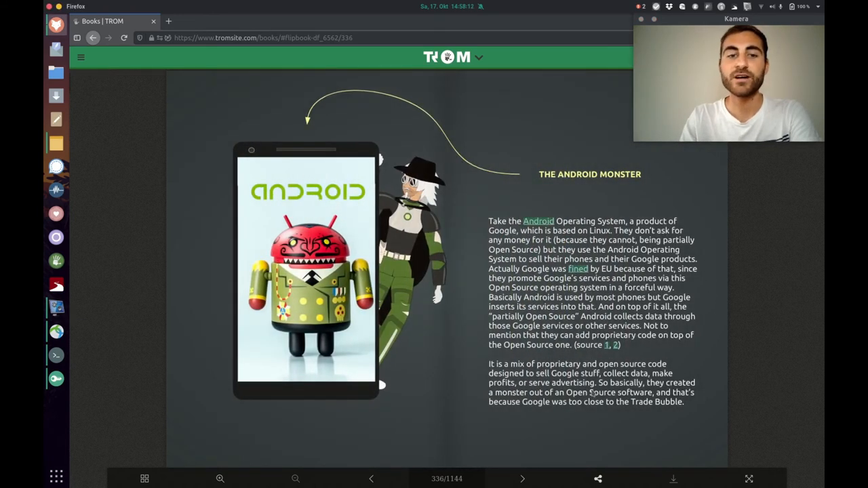
mouse_move(651, 198)
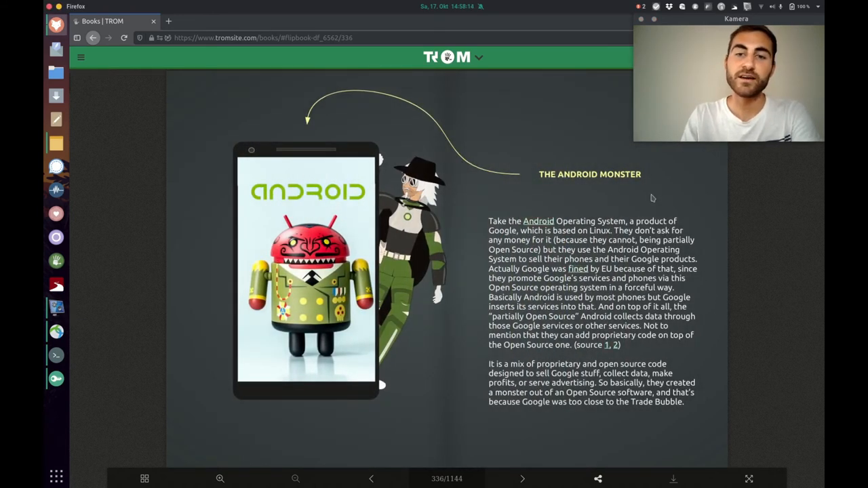
mouse_move(556, 187)
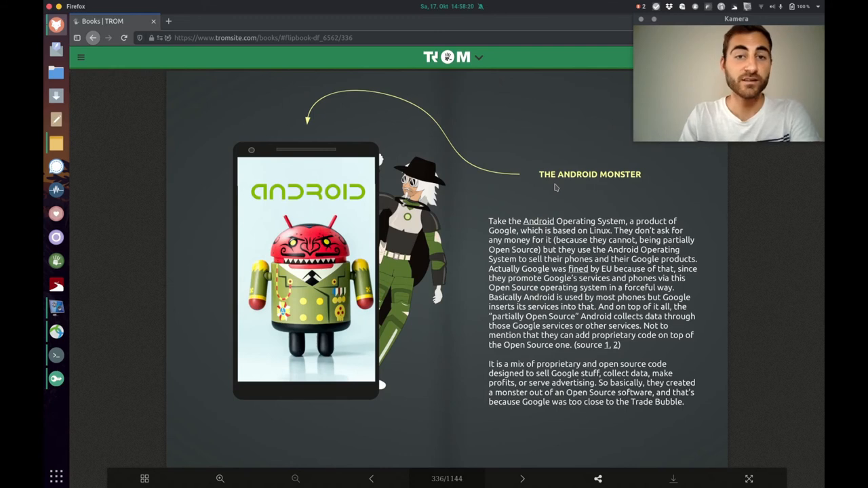
mouse_move(700, 196)
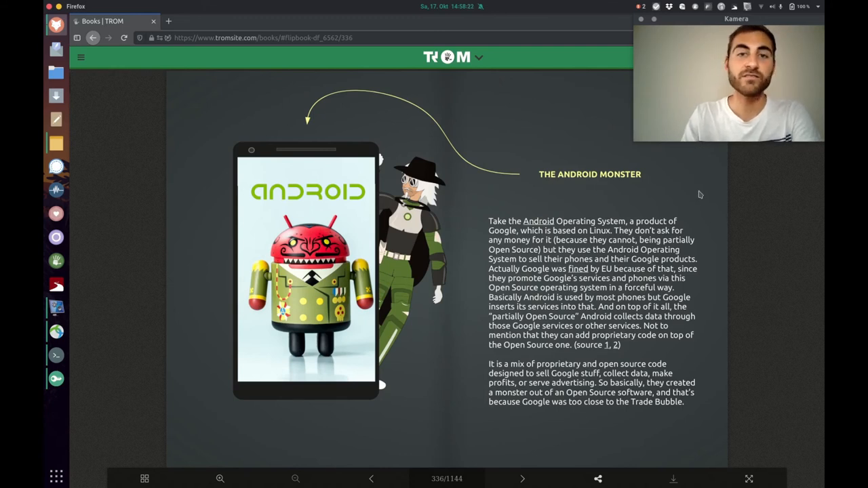
mouse_move(689, 356)
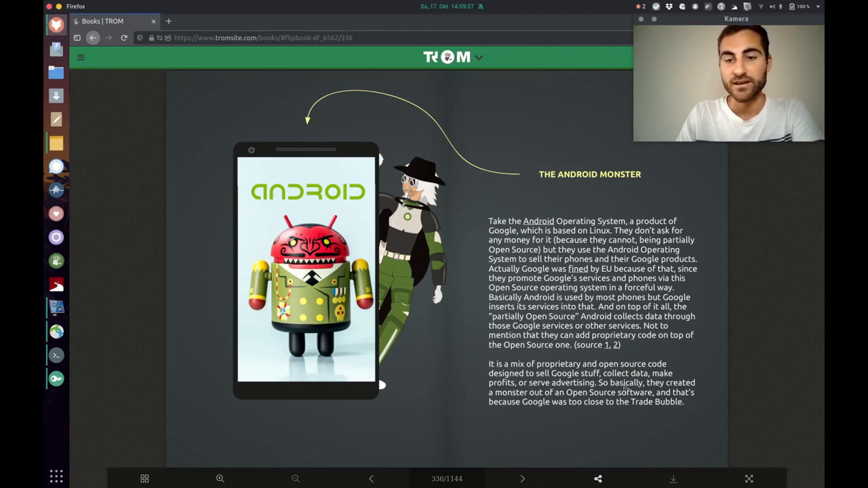
mouse_move(587, 406)
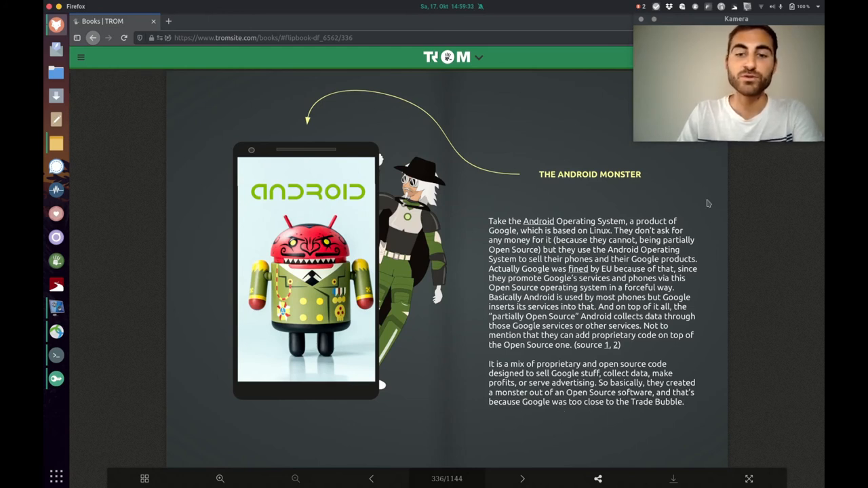
Step: Turn to page 338, the WordPress spread on plugin sellers charging for Open Source
click(521, 479)
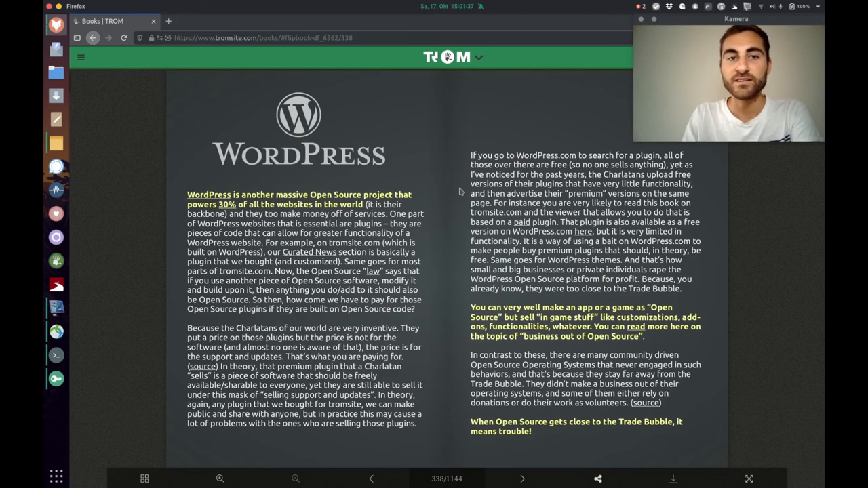
mouse_move(429, 120)
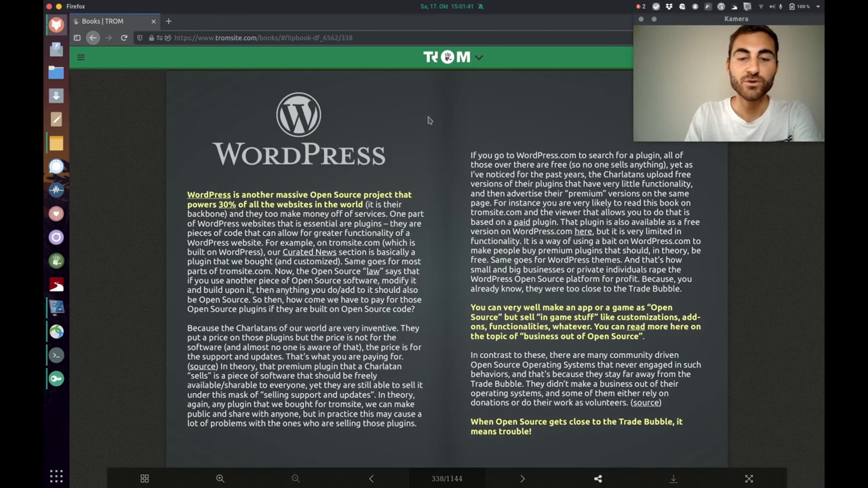
mouse_move(432, 239)
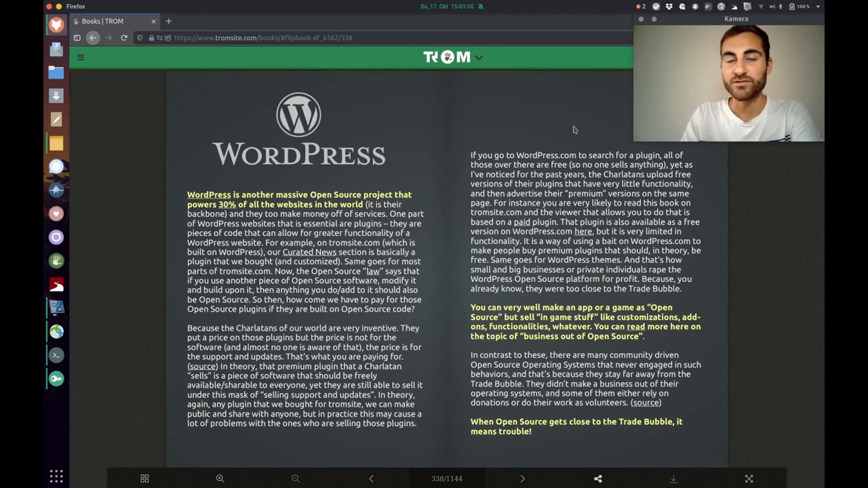
mouse_move(573, 250)
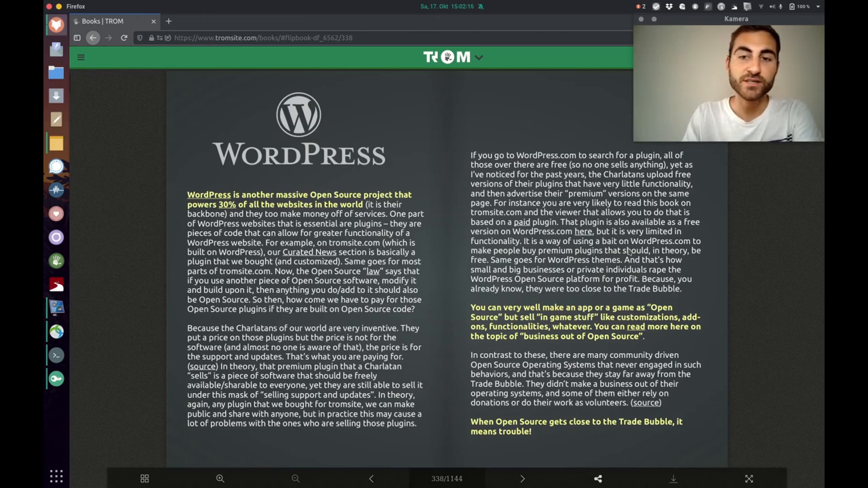
mouse_move(623, 263)
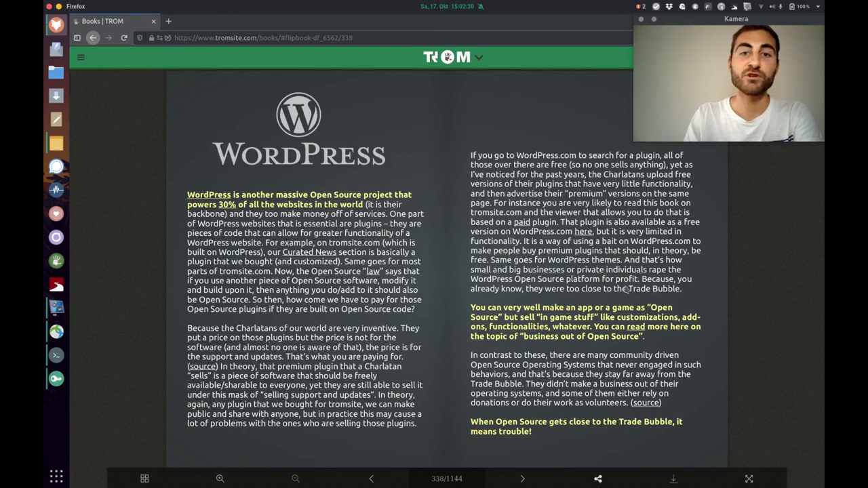
mouse_move(531, 300)
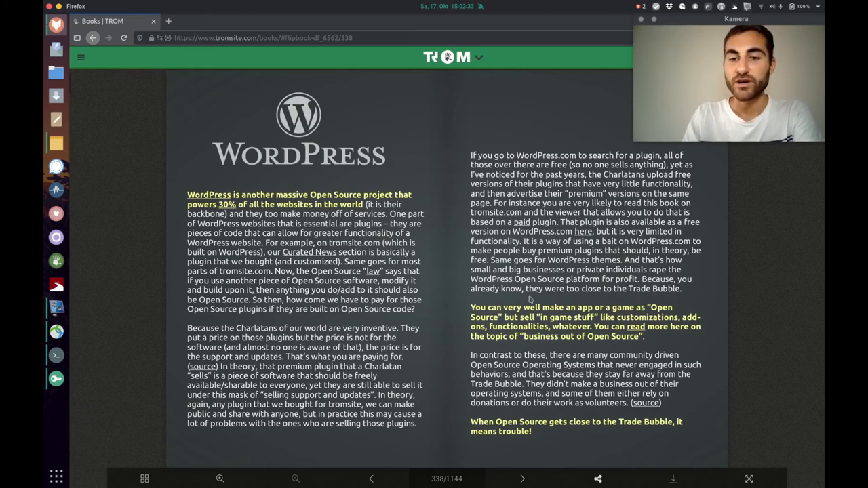
mouse_move(605, 296)
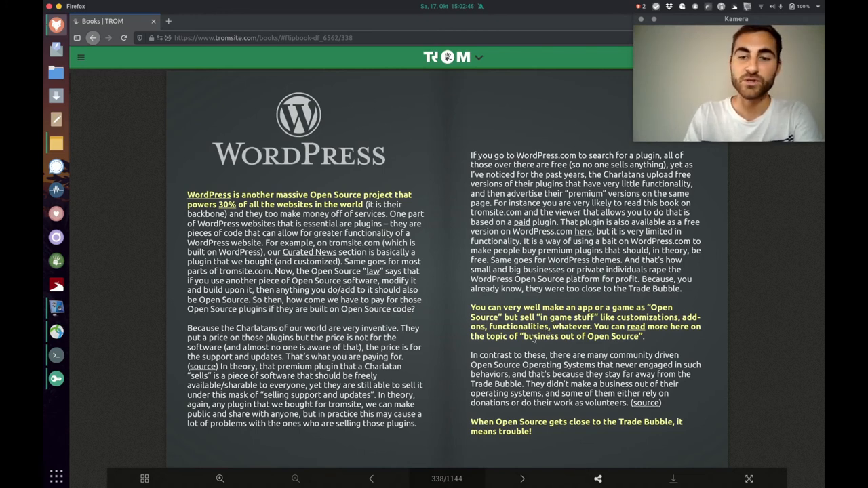
mouse_move(475, 353)
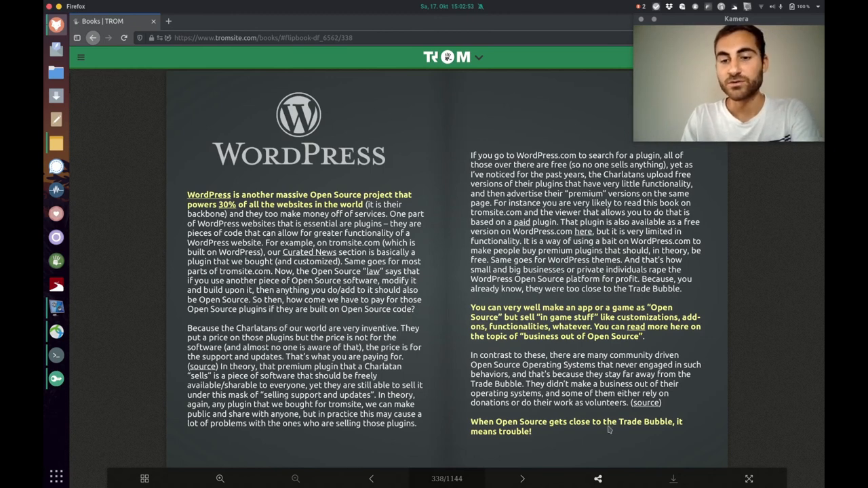
mouse_move(716, 271)
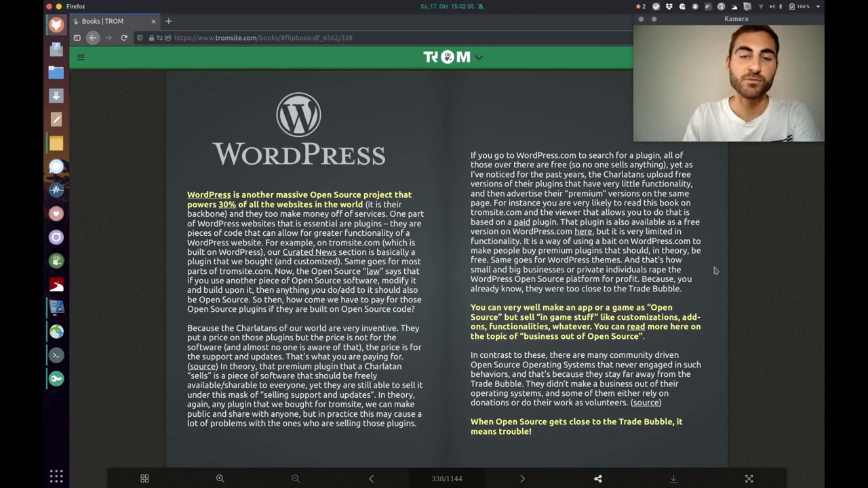
Step: Turn to page 340, where a hacker on a sun lounger considers selling a security bug
click(521, 478)
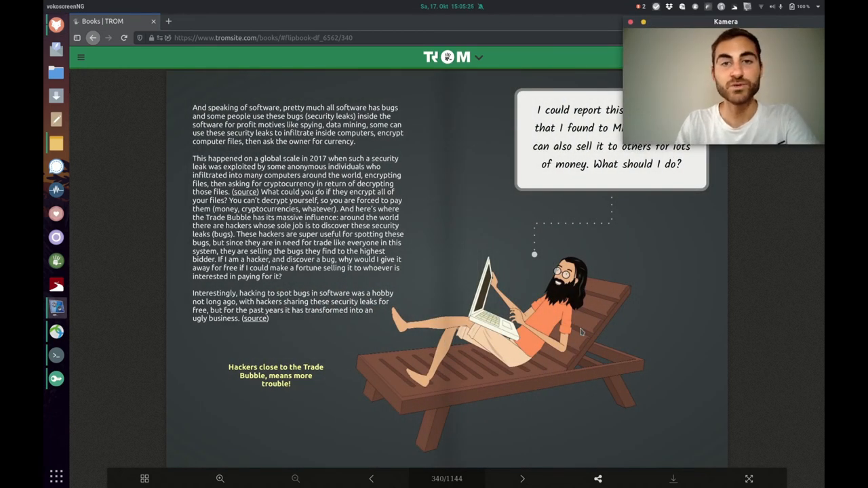
mouse_move(427, 232)
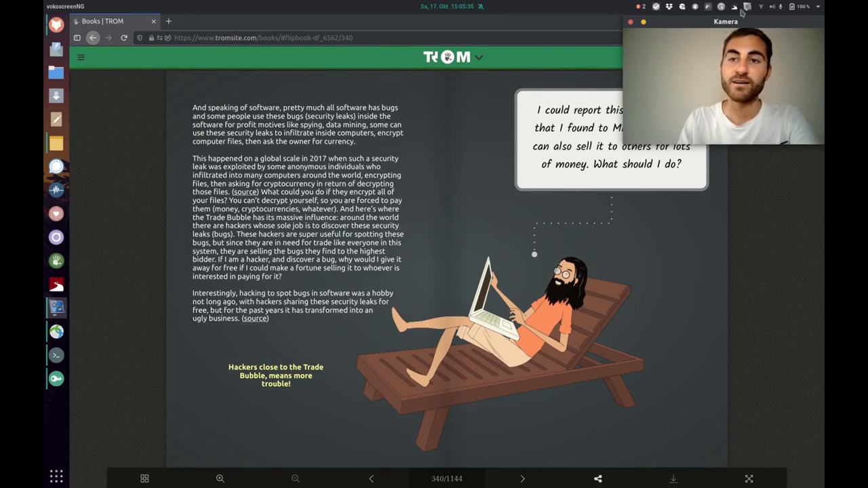
drag(725, 22, 706, 271)
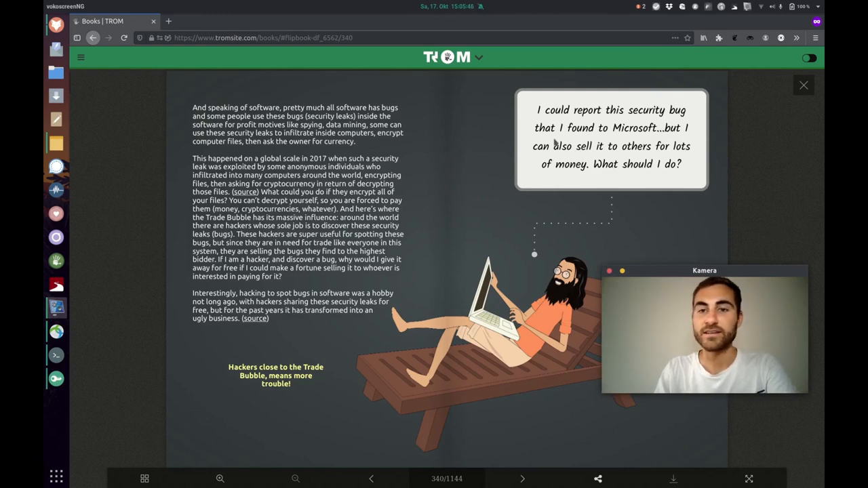
mouse_move(586, 153)
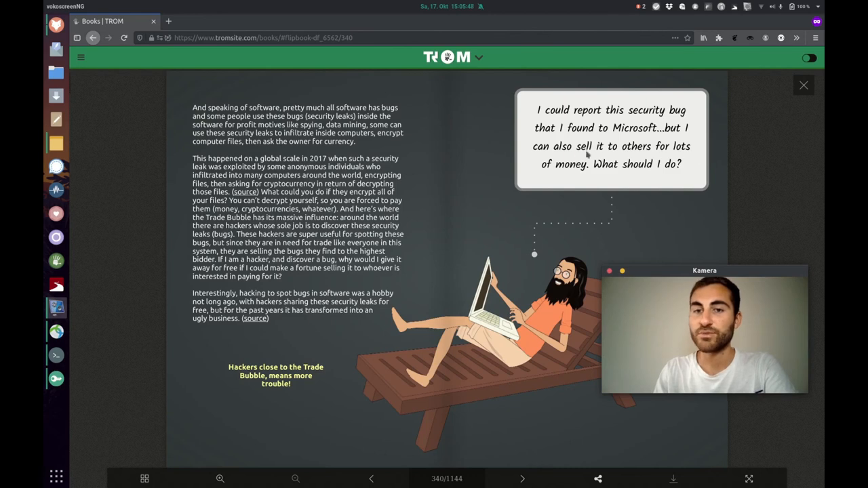
mouse_move(682, 198)
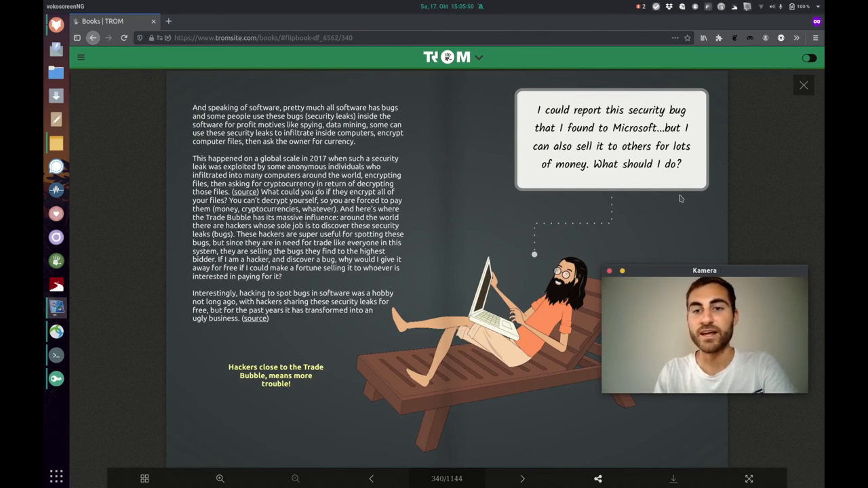
mouse_move(675, 233)
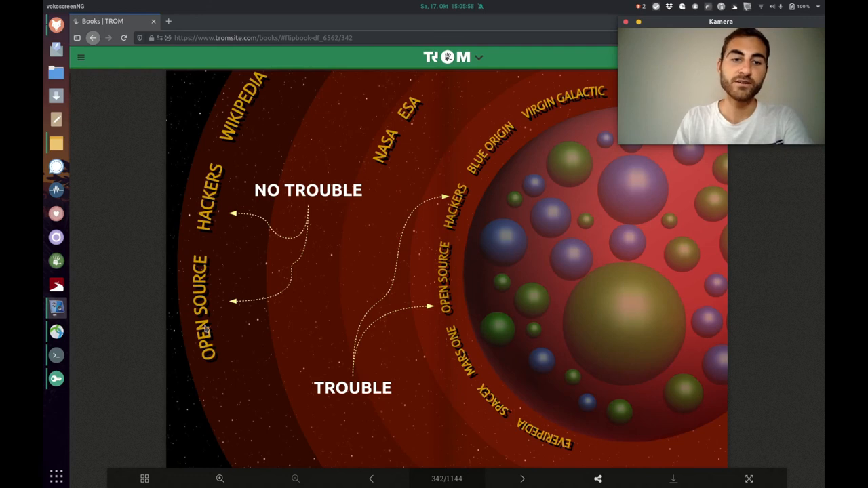
mouse_move(220, 242)
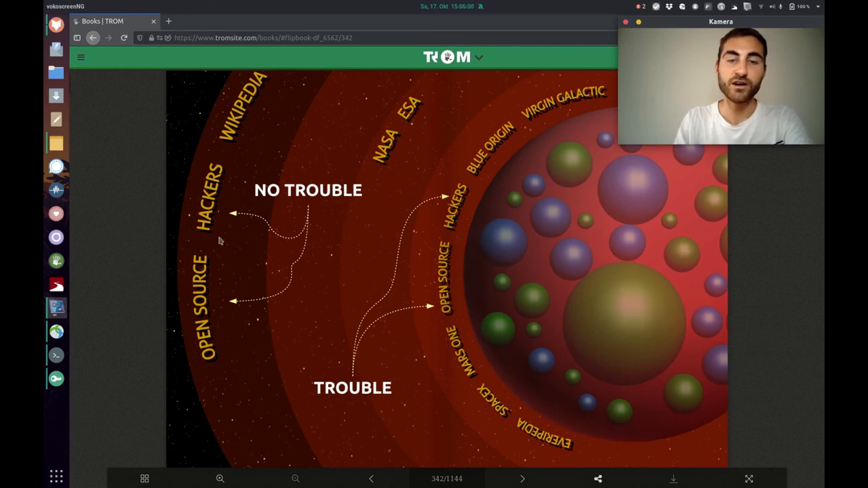
mouse_move(224, 342)
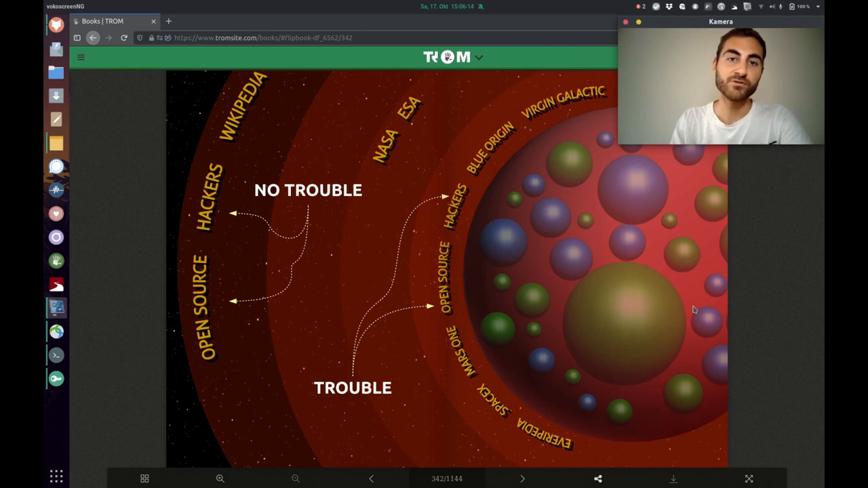
Step: Advance the flipbook to page 342 with the 'No Trouble / Trouble' trade-bubble rings illustration
click(521, 479)
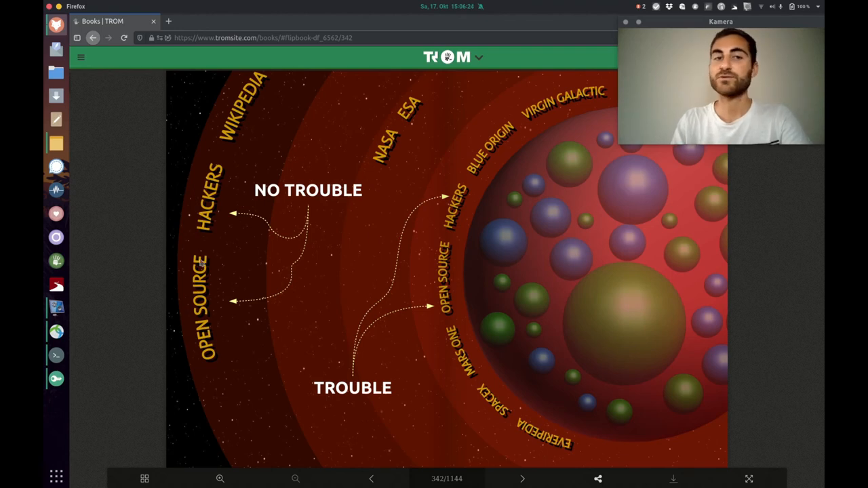
mouse_move(456, 264)
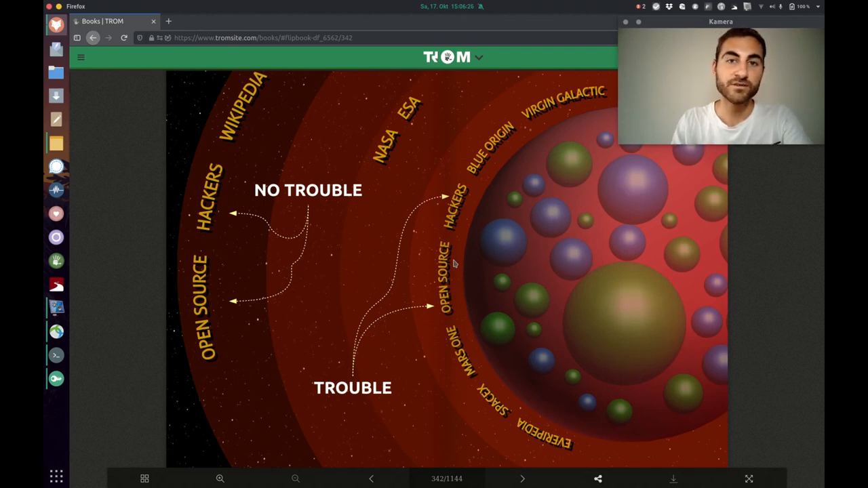